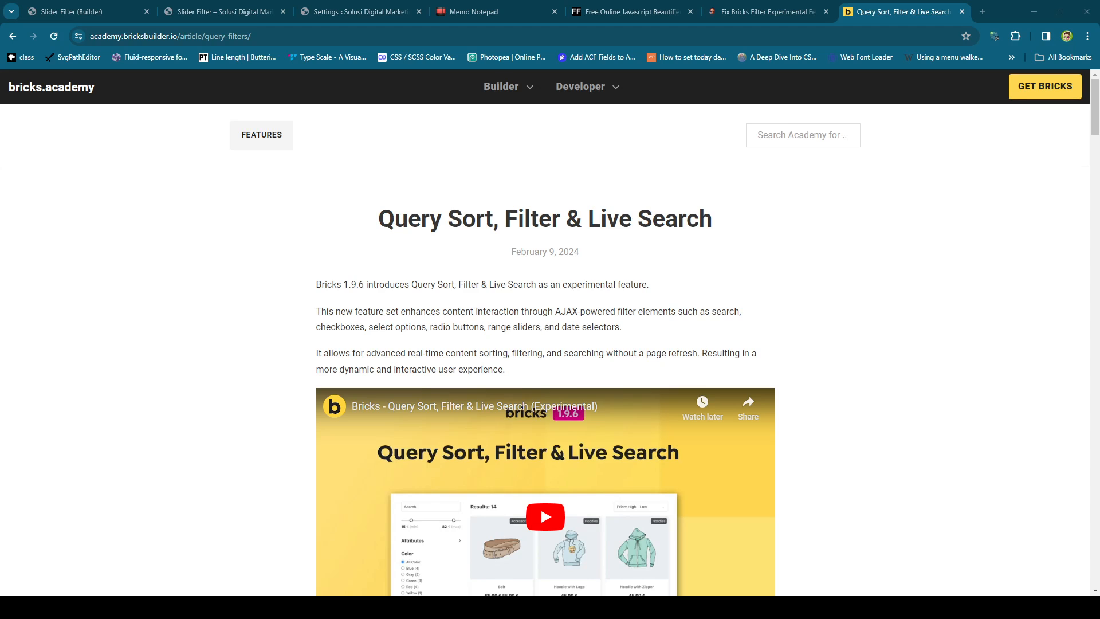
Step: Confirm the radio filter targets the Slide 1 query loop over portfolio categories
click(221, 12)
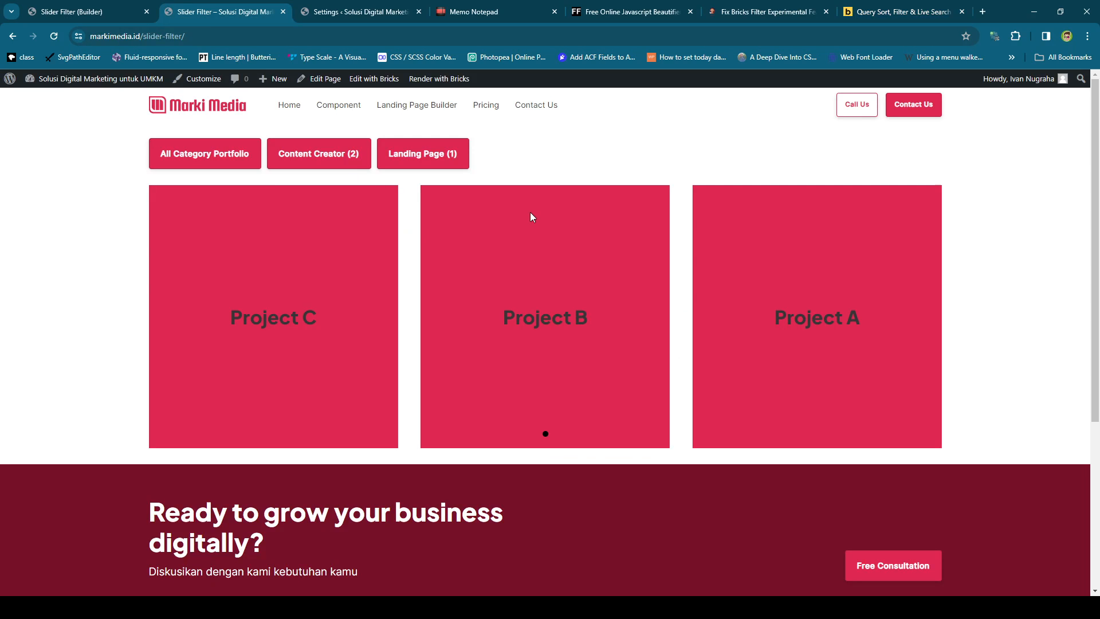
mouse_move(193, 67)
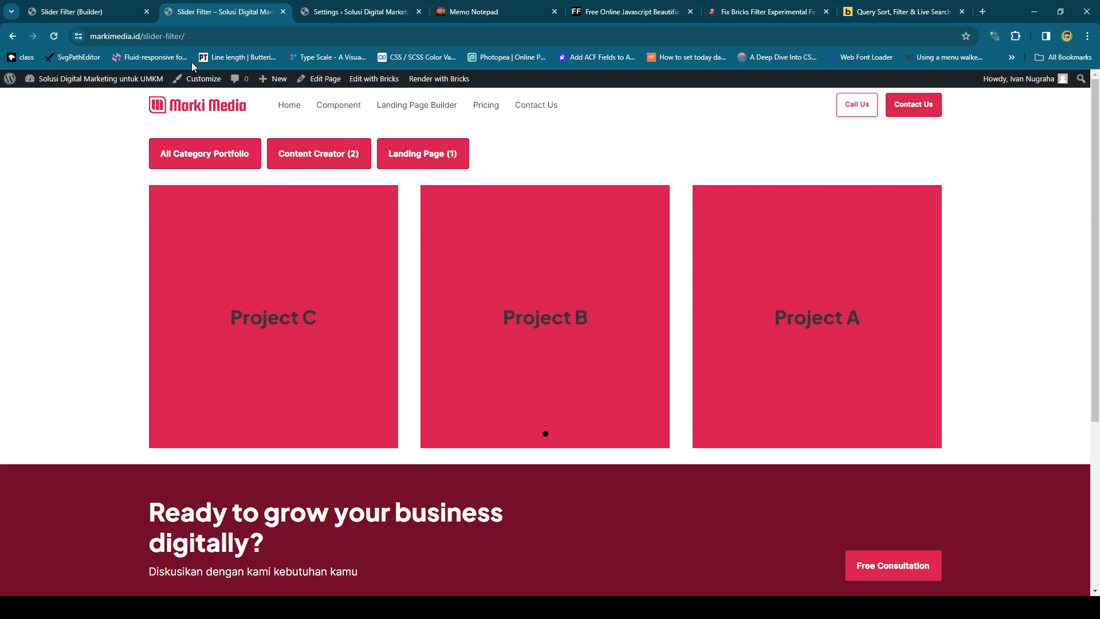
click(77, 12)
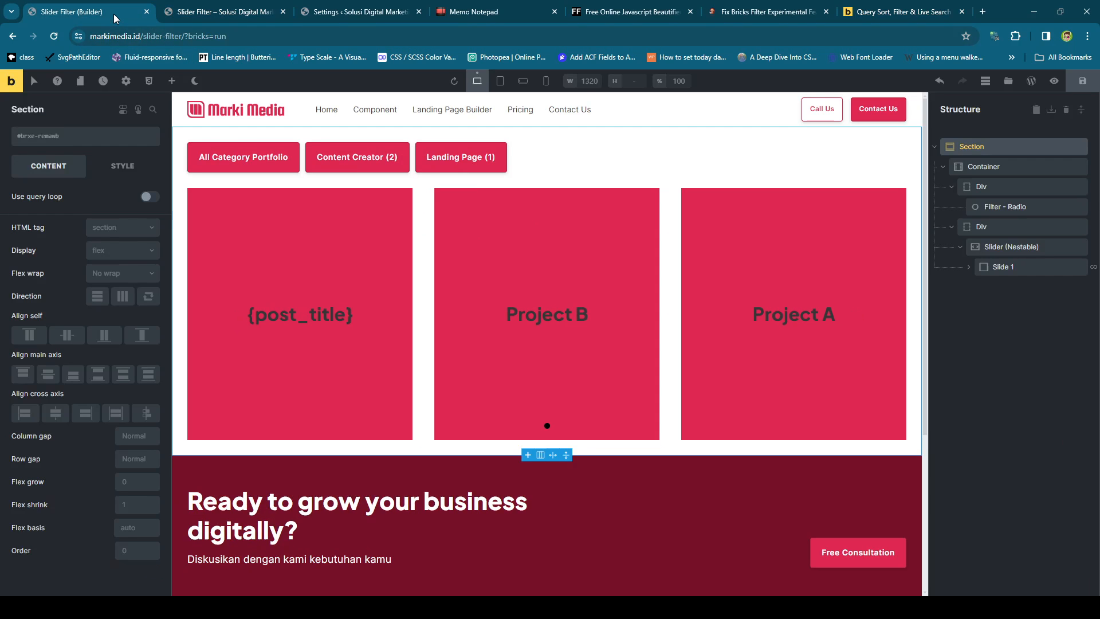
mouse_move(747, 162)
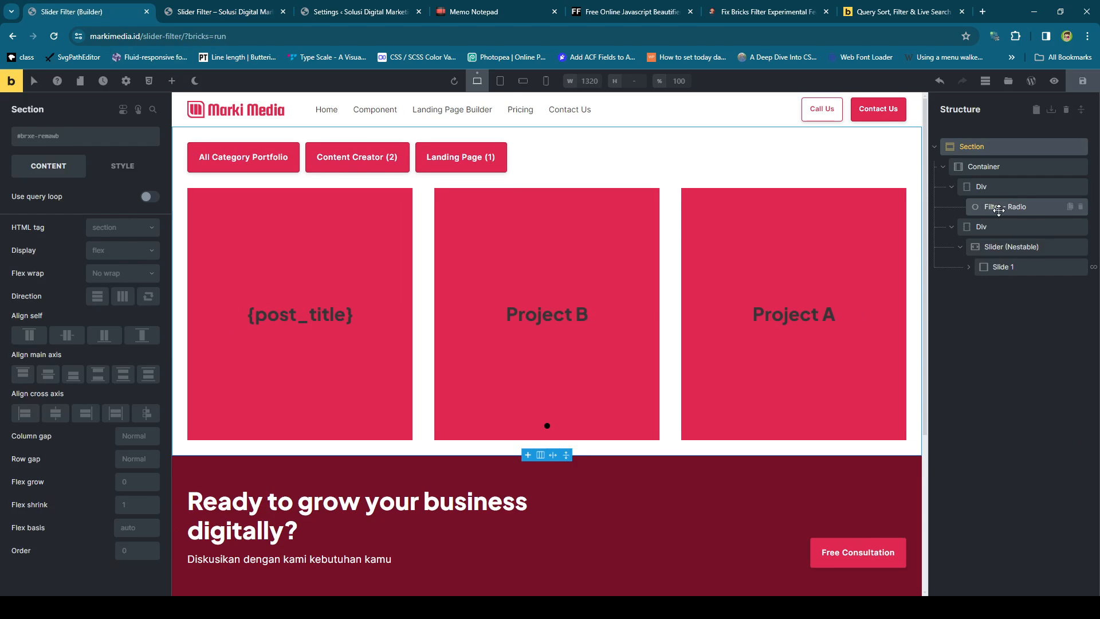
click(1004, 206)
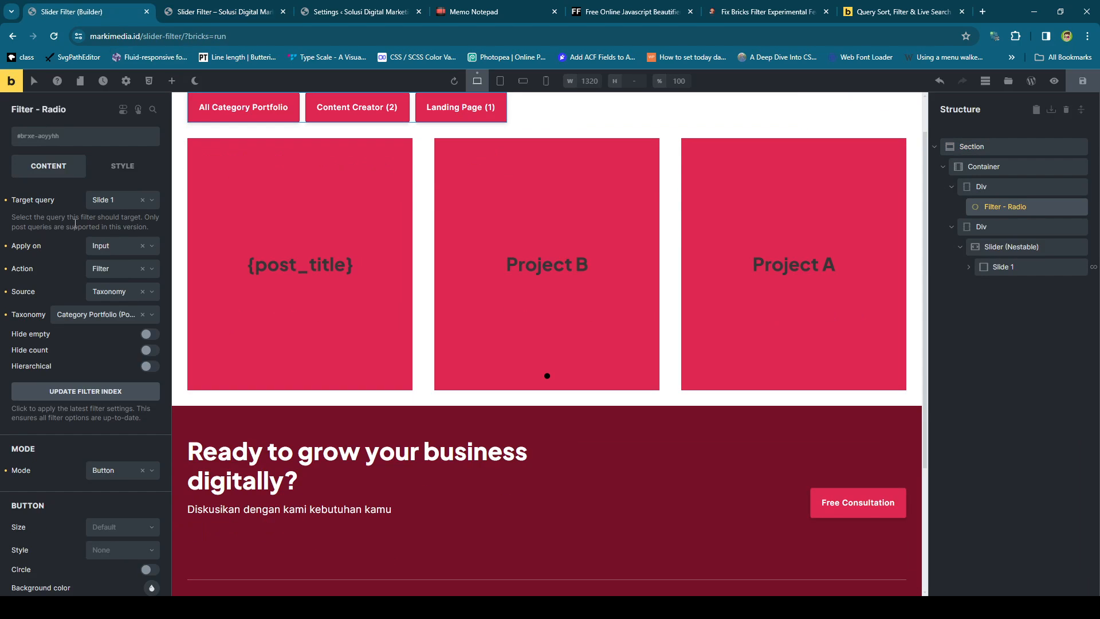
mouse_move(581, 251)
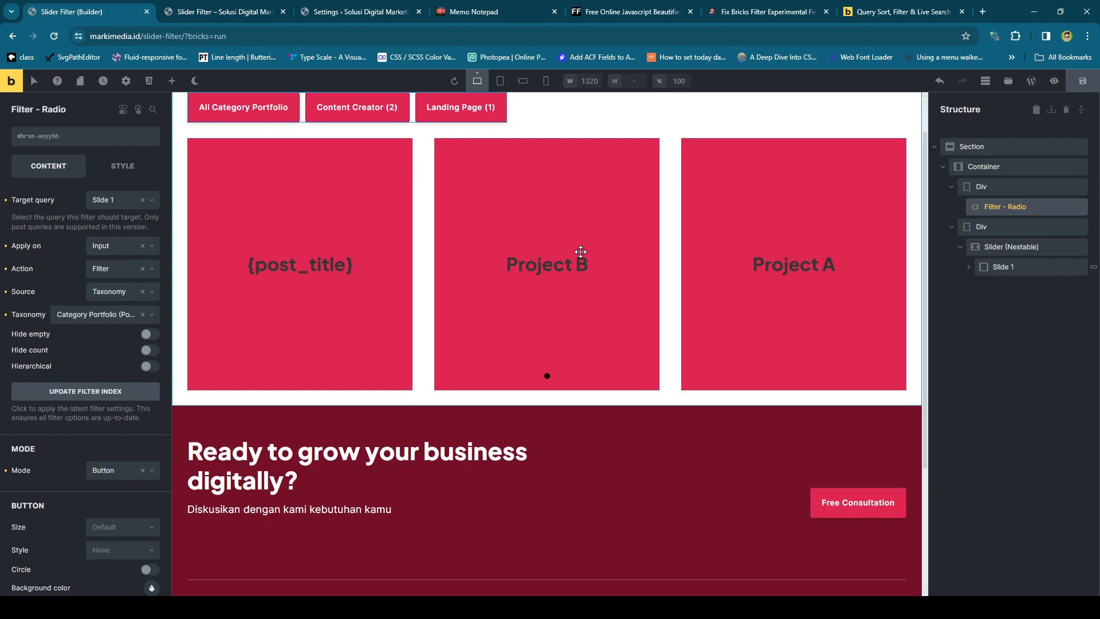
click(1003, 267)
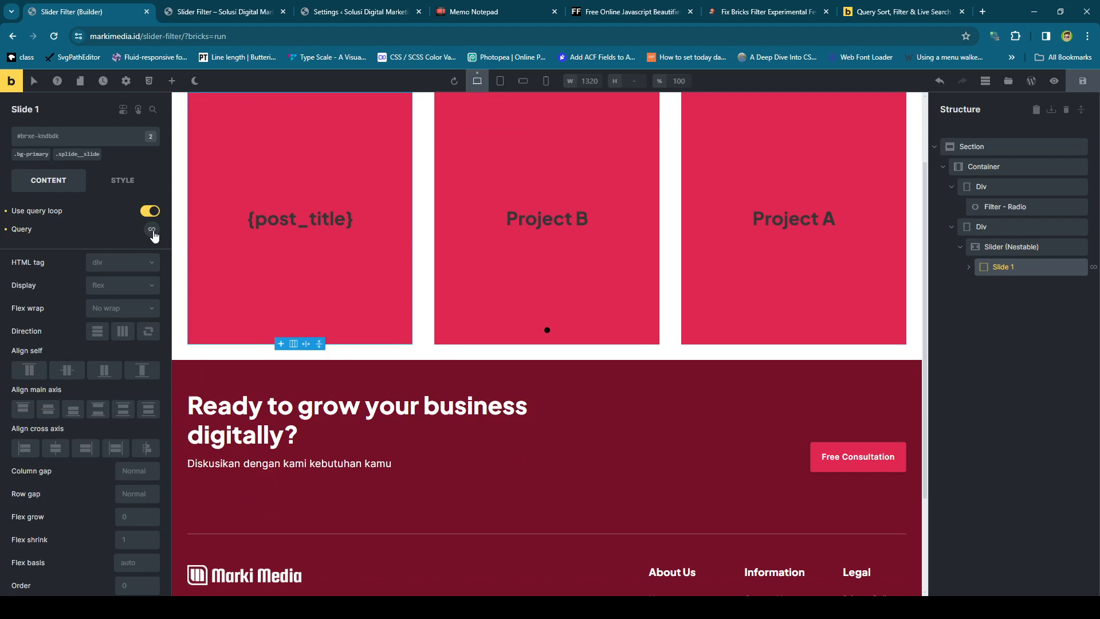
click(151, 230)
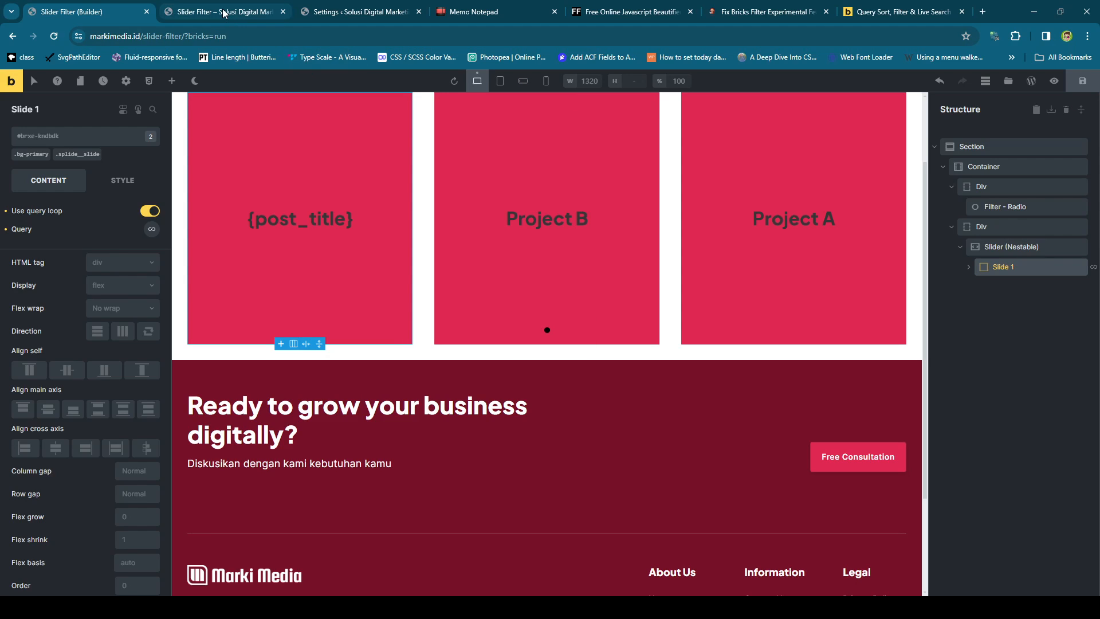
Step: Filter the live slider by Content Creator and Landing Page, observing it collapse to a squashed Project A strip
click(224, 12)
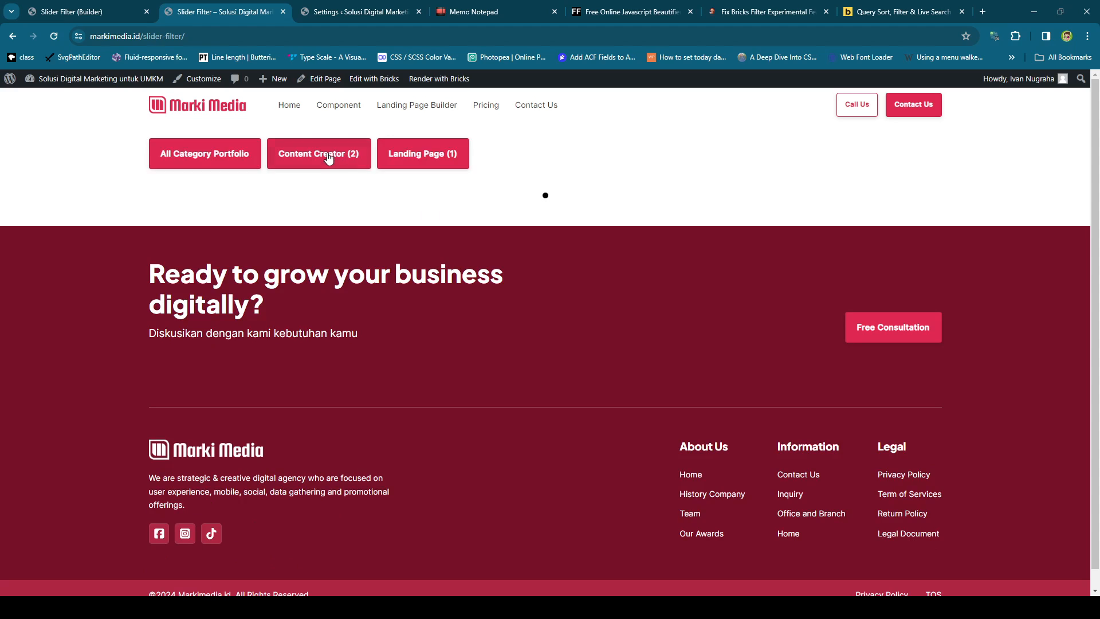
click(902, 11)
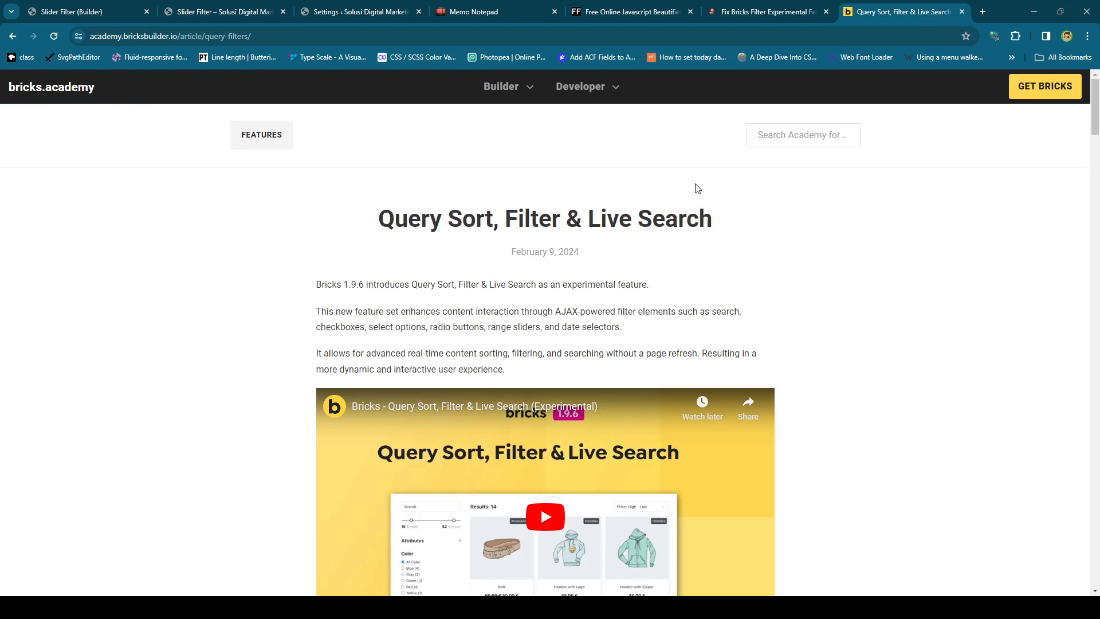
mouse_move(696, 192)
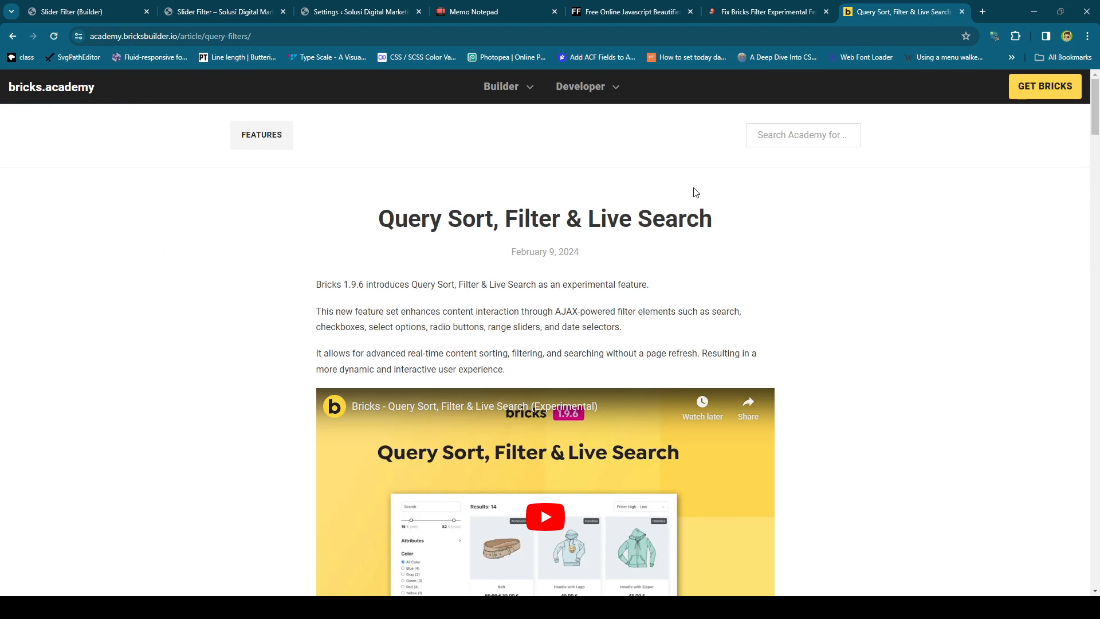
mouse_move(496, 191)
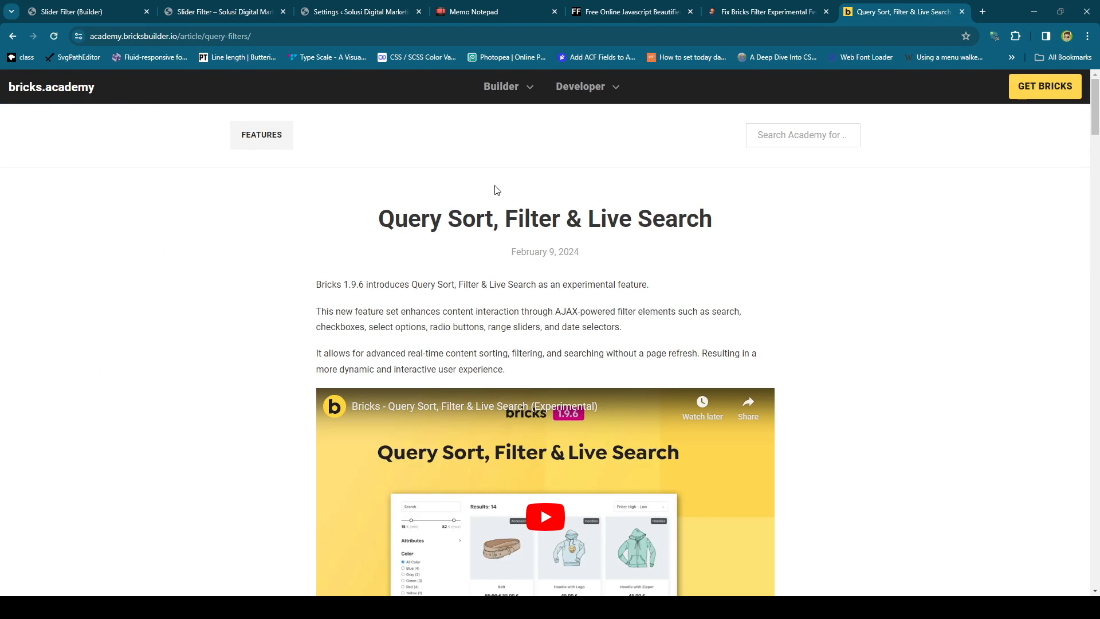
click(221, 11)
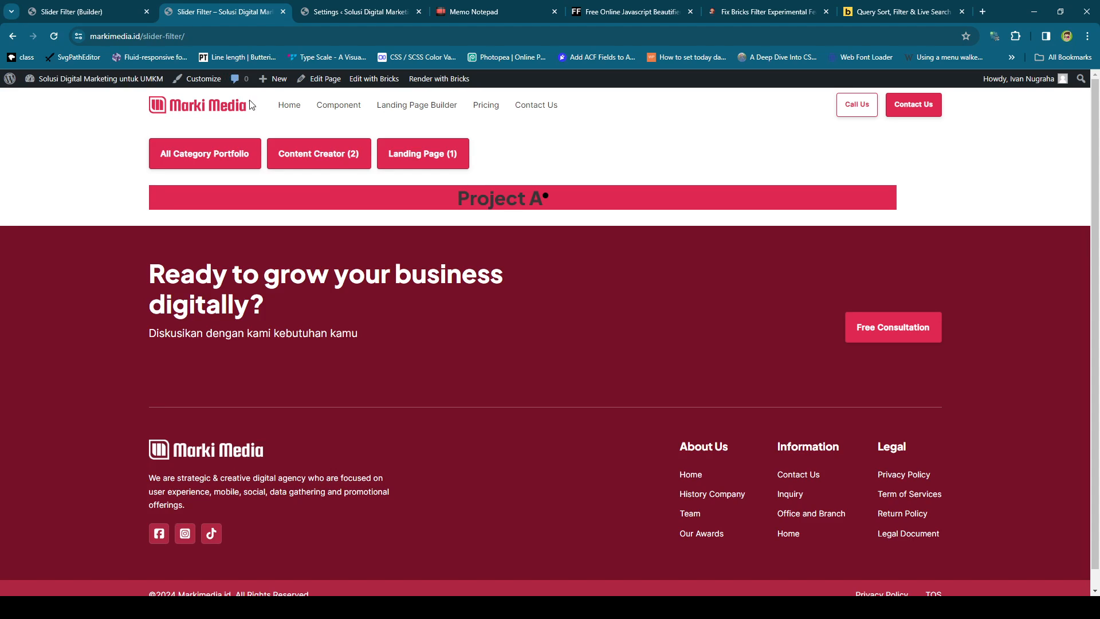
mouse_move(529, 185)
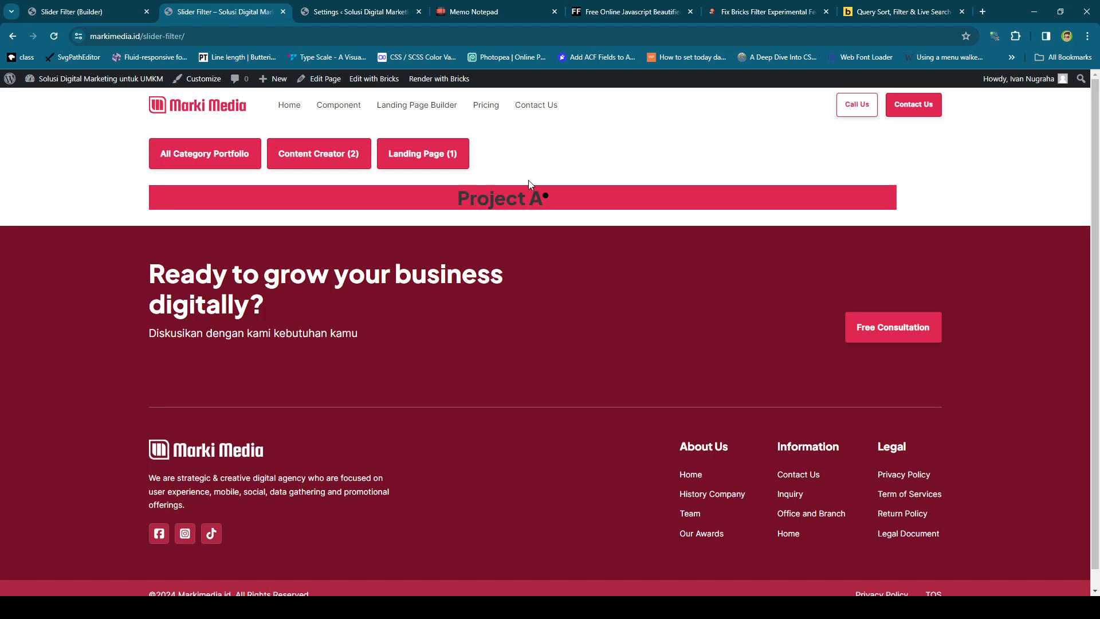
mouse_move(525, 180)
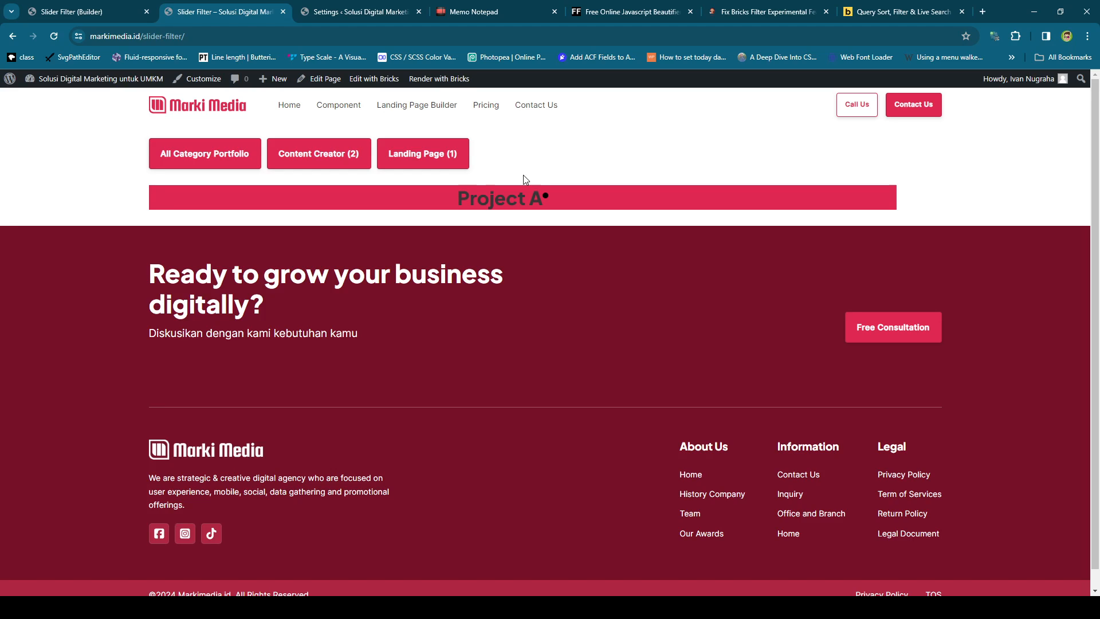
click(422, 152)
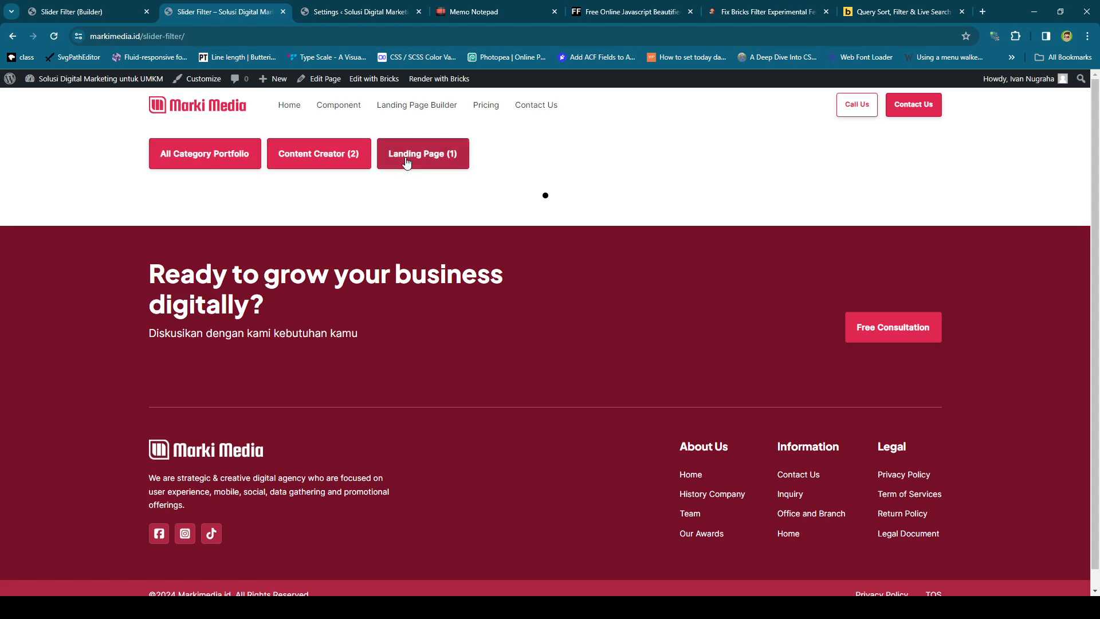
click(423, 153)
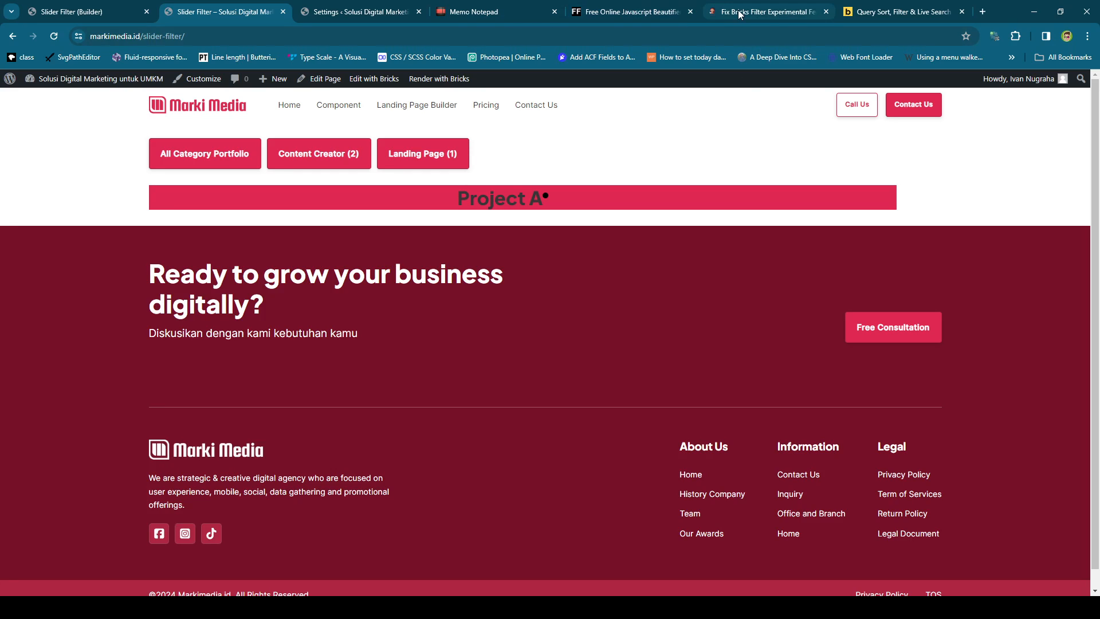
Step: Review the mangwp.com article's Splide-refresh script for the nestable slider filter issue
click(469, 11)
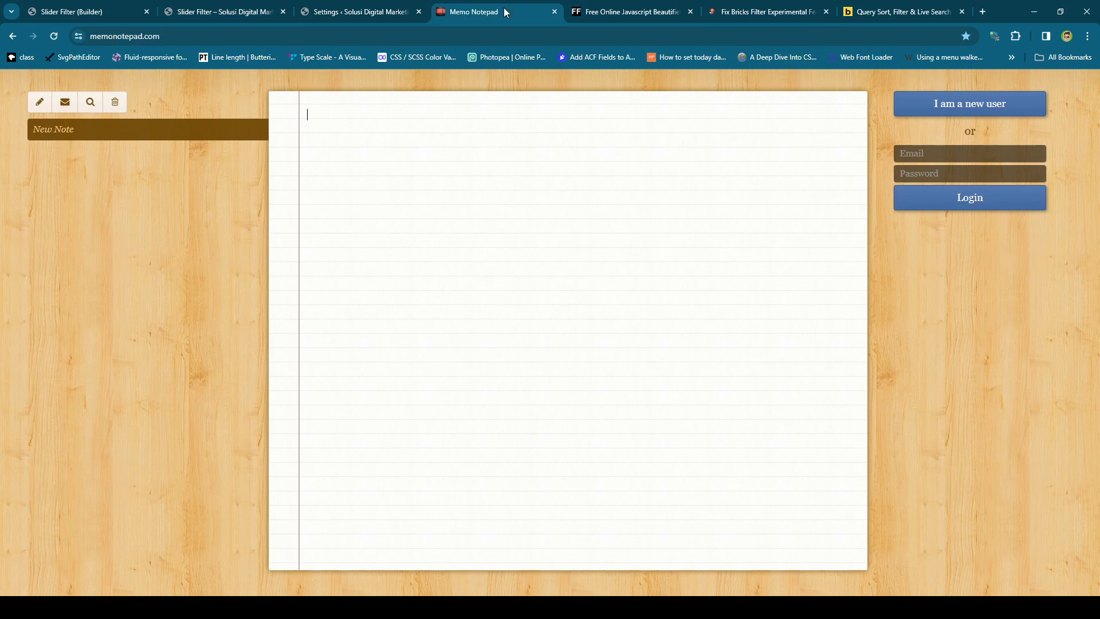
click(222, 11)
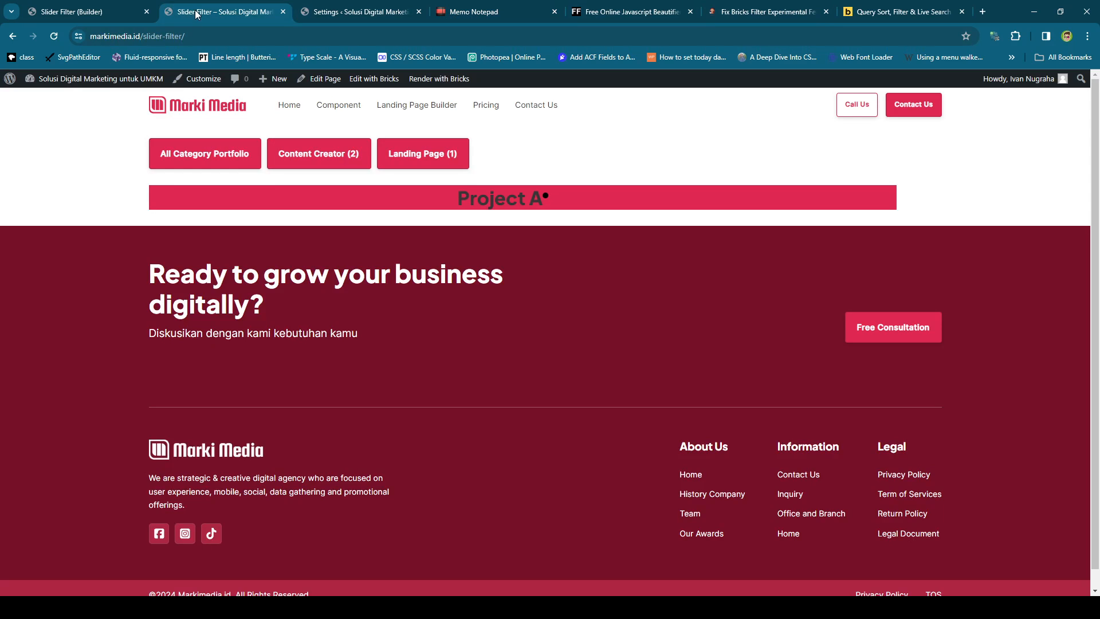
click(767, 11)
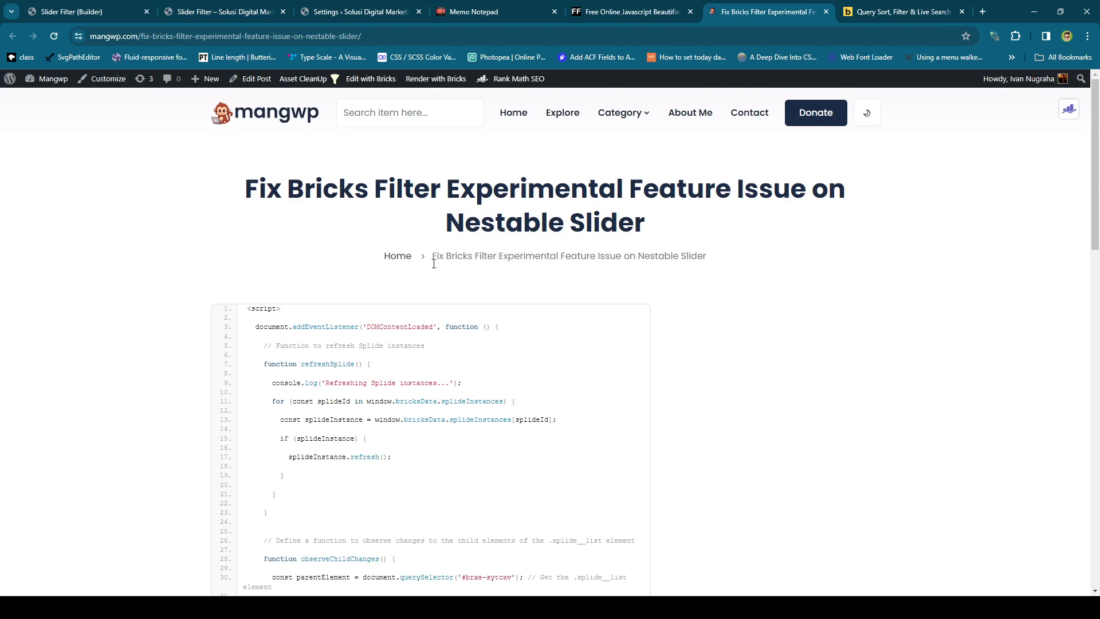
scroll(down, 3)
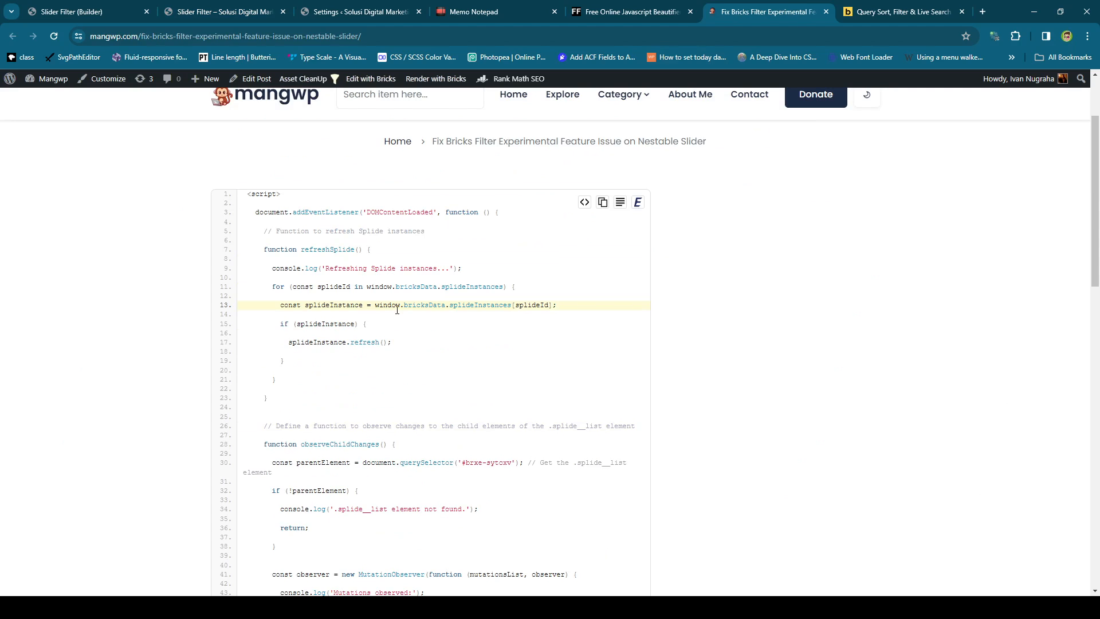
scroll(down, 3)
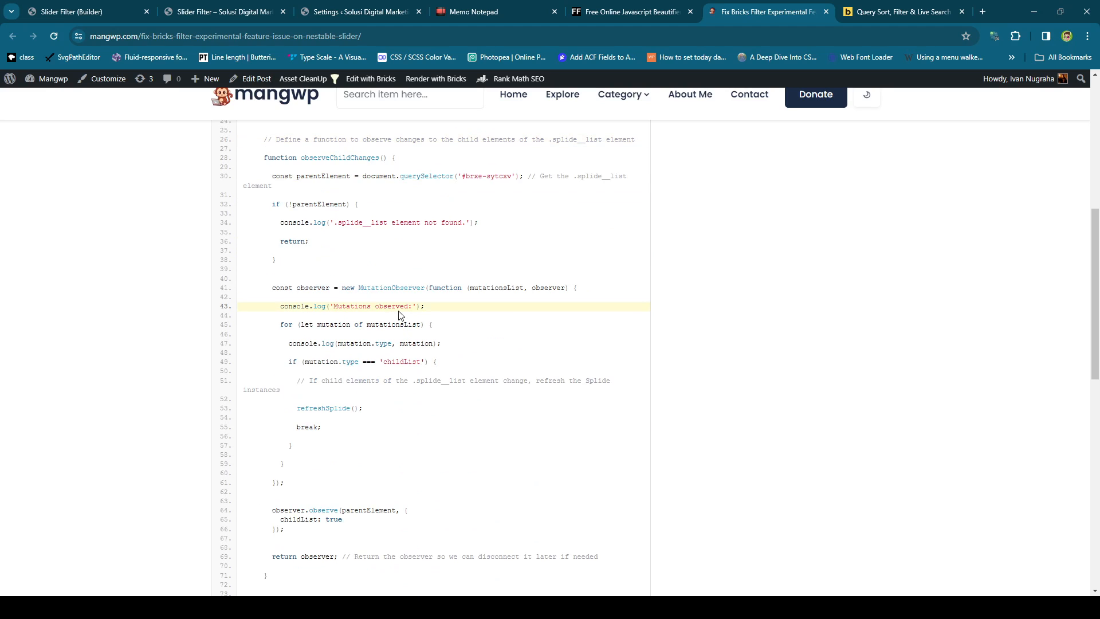
scroll(down, 3)
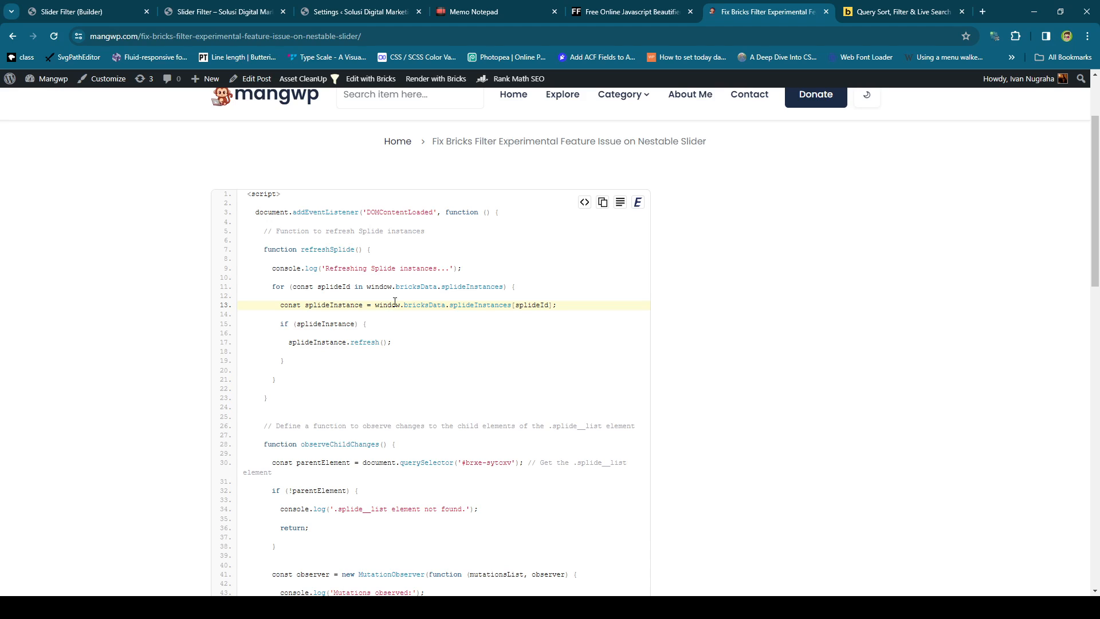
click(450, 296)
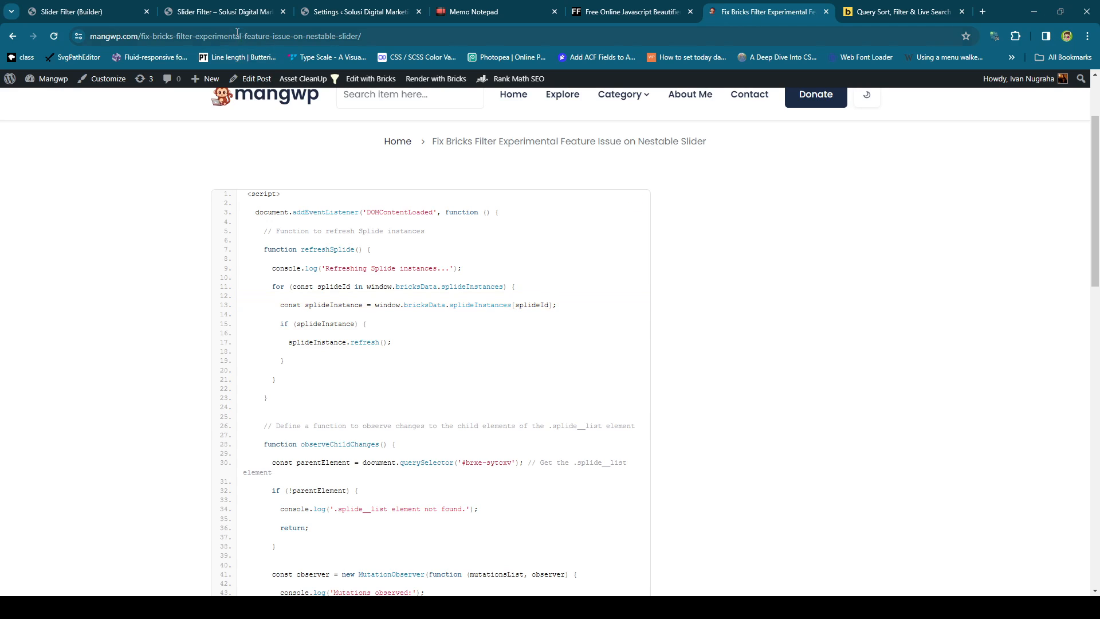
Step: Inspect the live slider's splide__list markup in DevTools after filtering
click(221, 11)
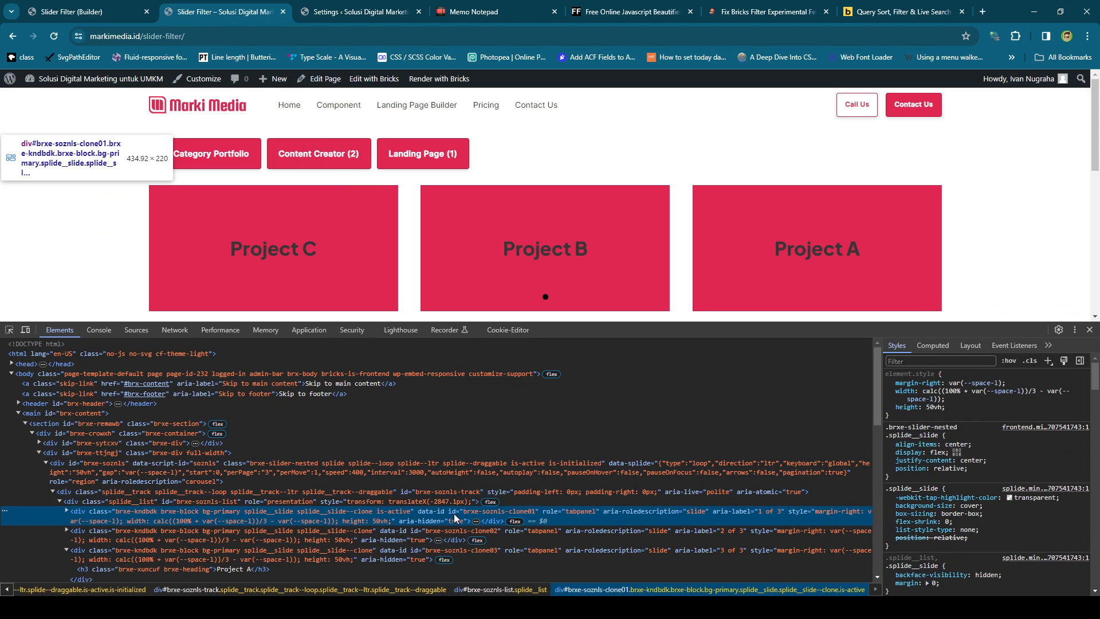
mouse_move(637, 522)
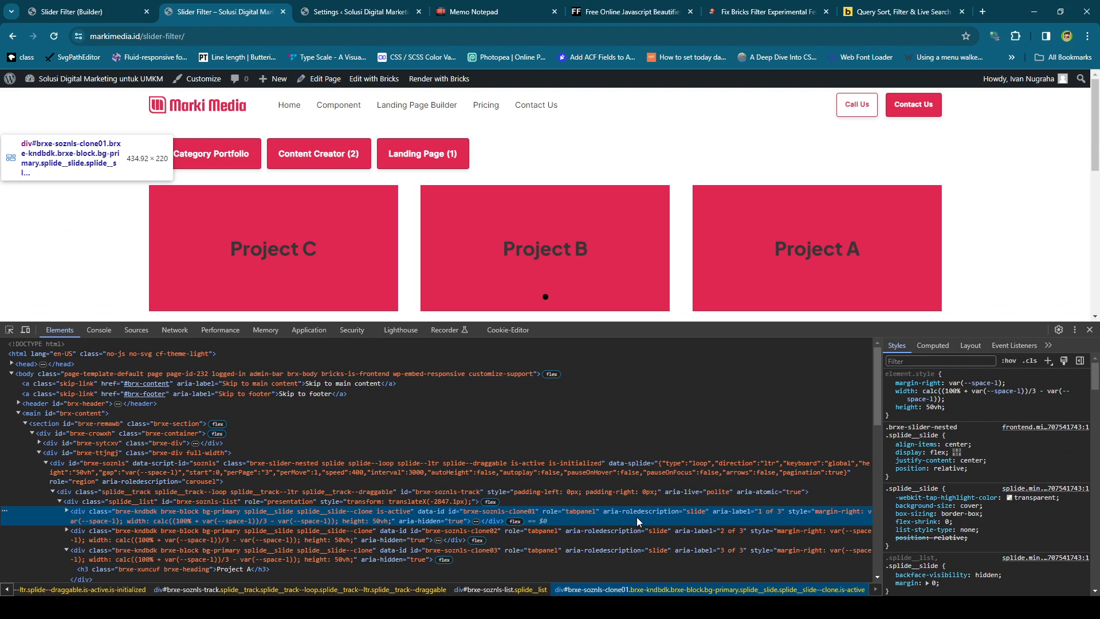
mouse_move(656, 522)
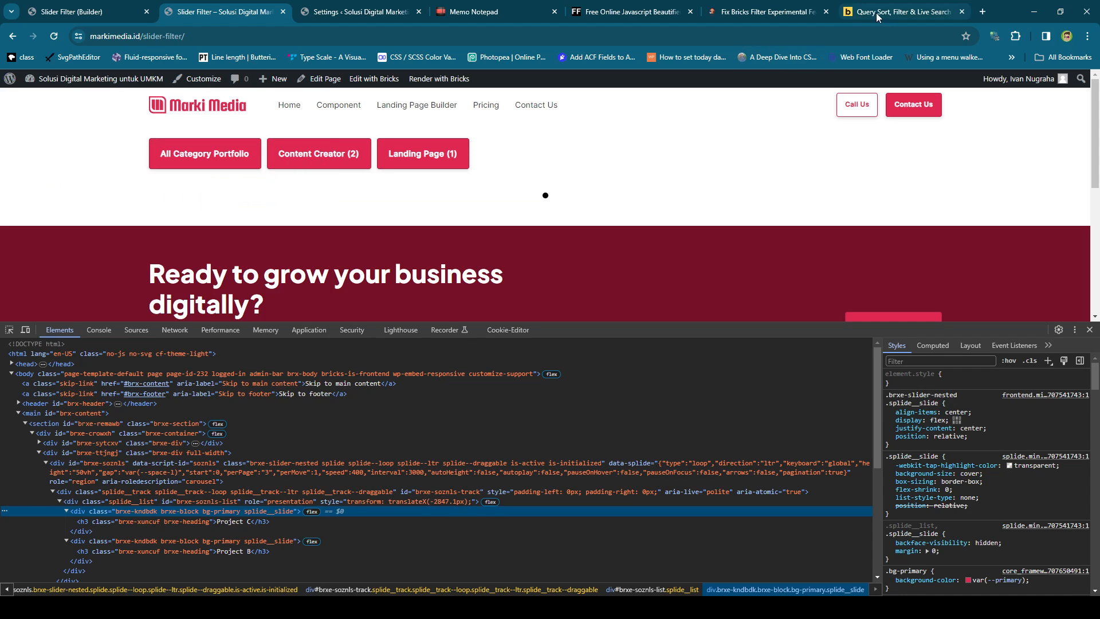
Step: Search Google for the corrected term 'initialize' in a new tab
click(981, 11)
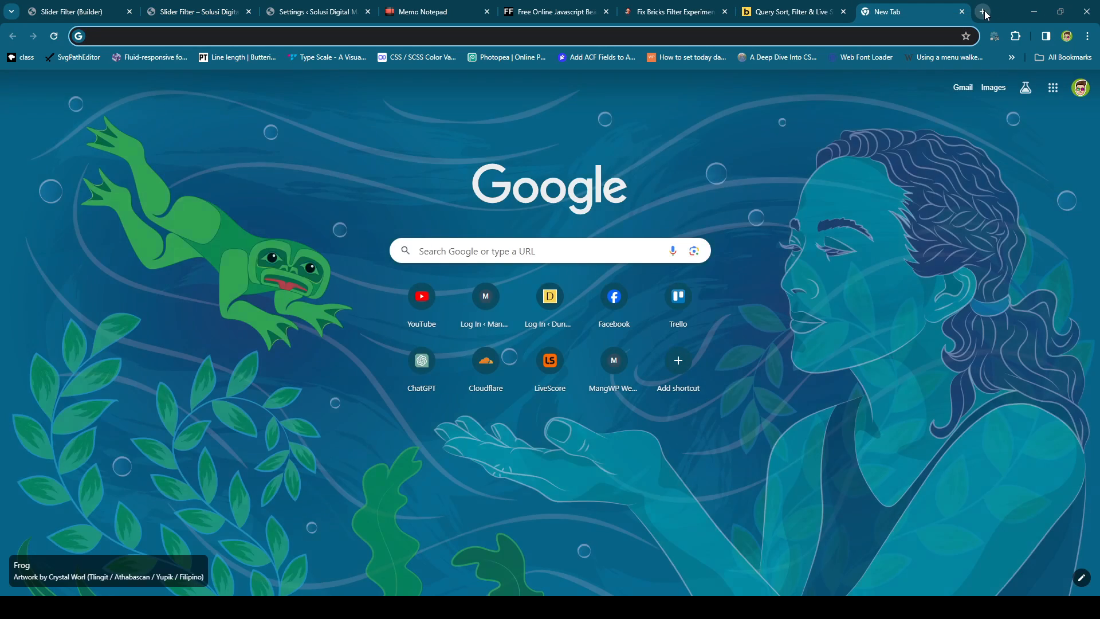
text(intil)
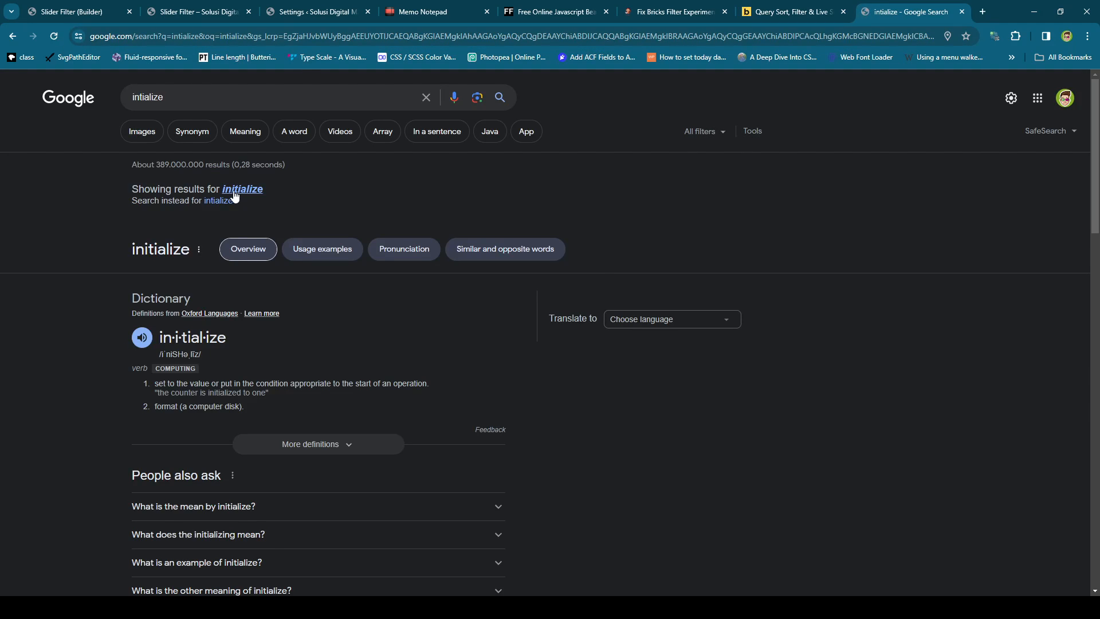
click(242, 189)
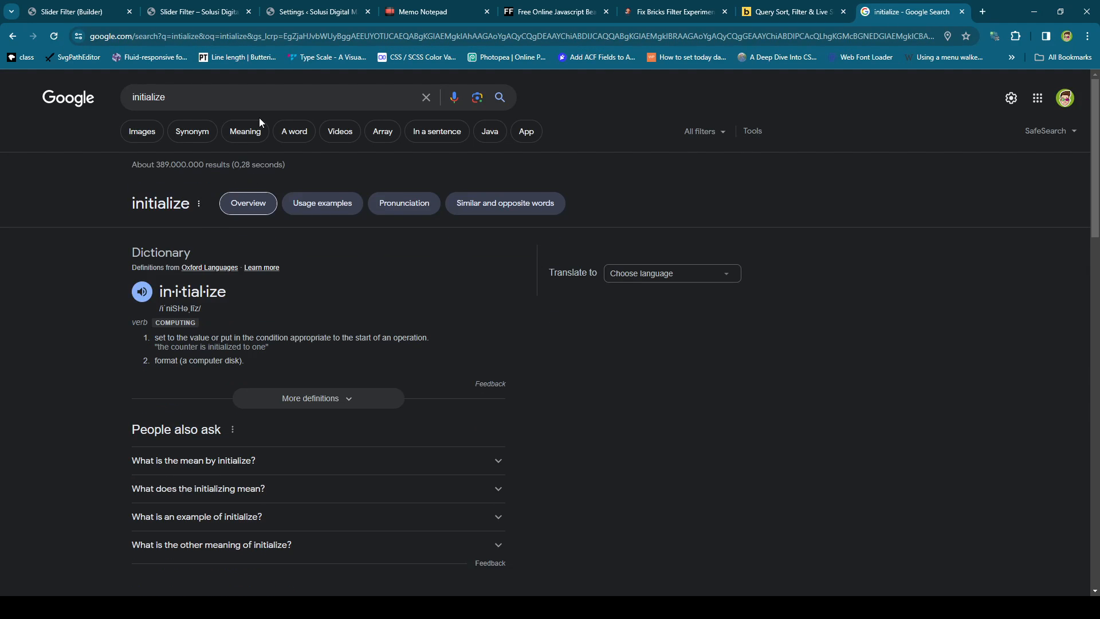
click(198, 12)
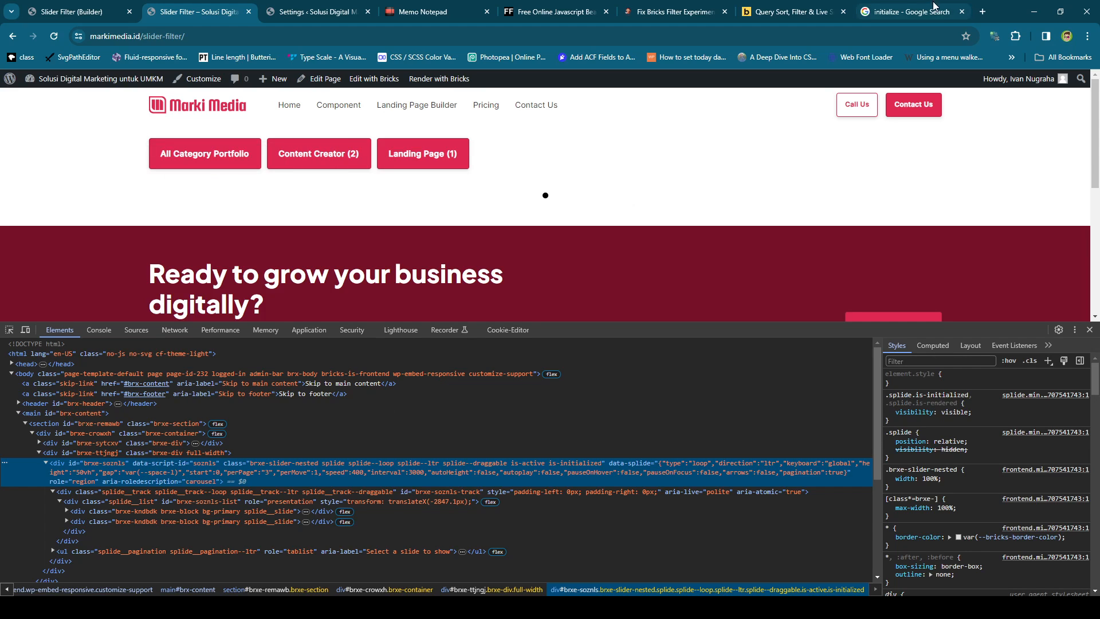
Step: Find the refresh event in the Splide Events guide via a 'splide refresh' search
click(982, 12)
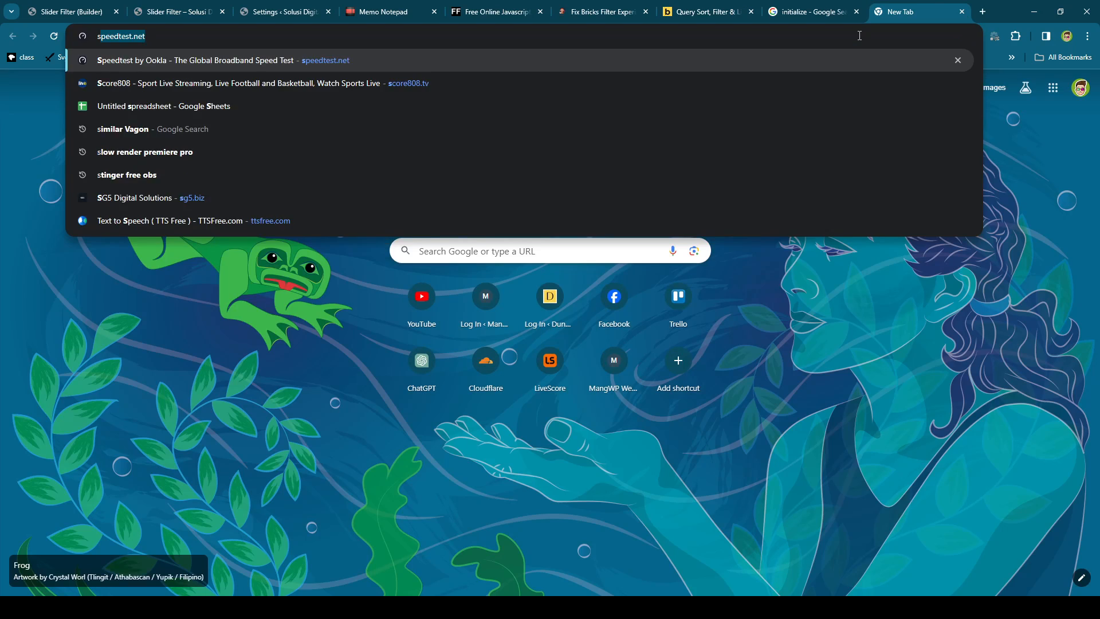
text(spldie refresh)
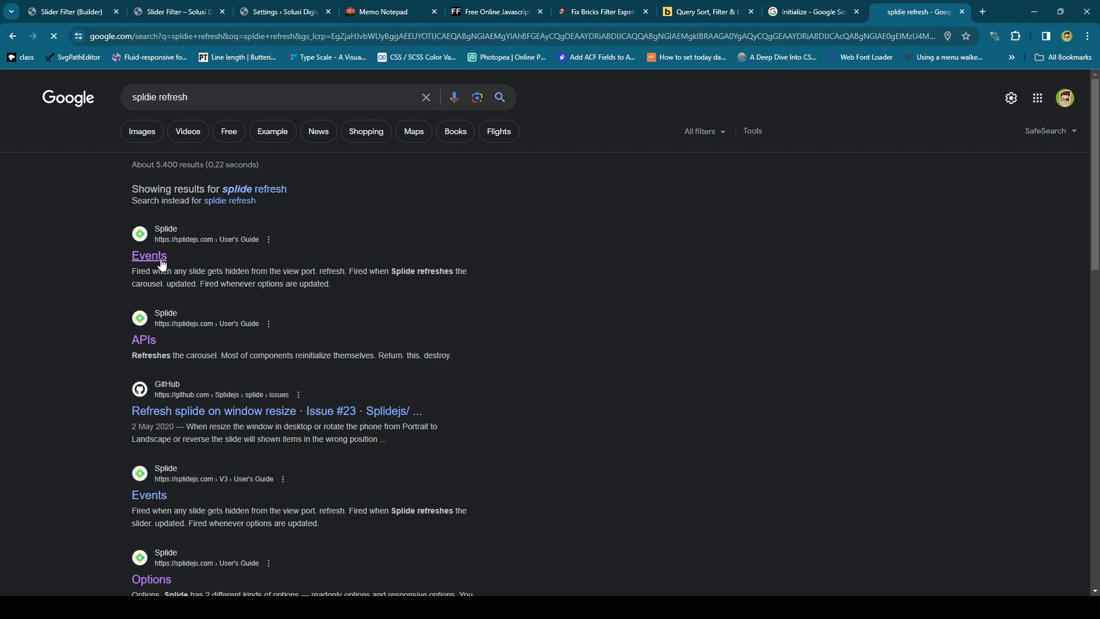
click(149, 255)
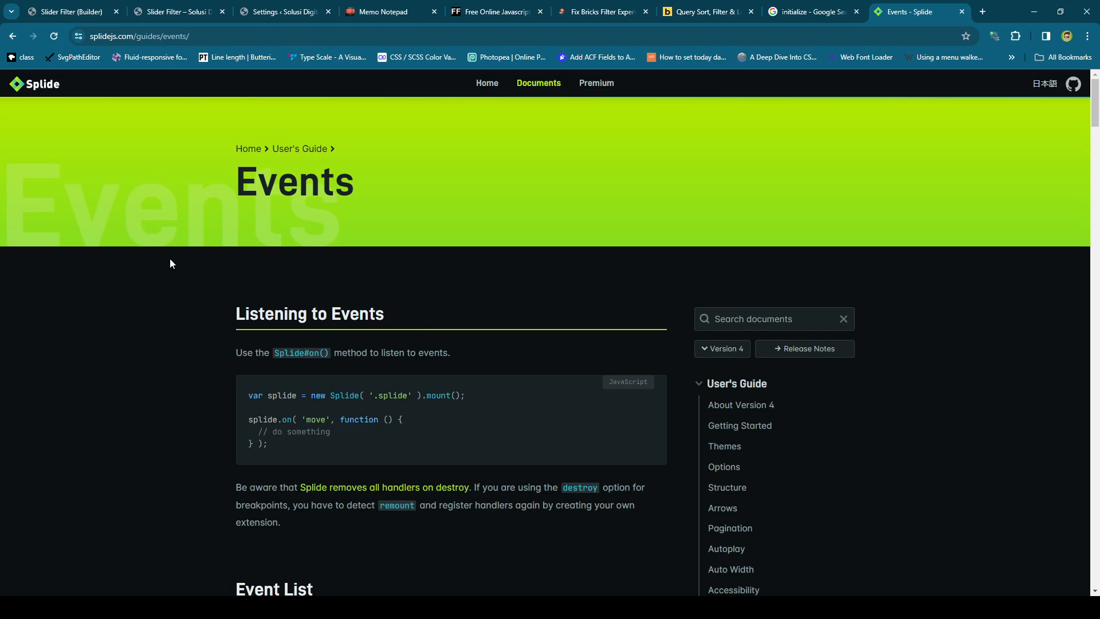
scroll(down, 3)
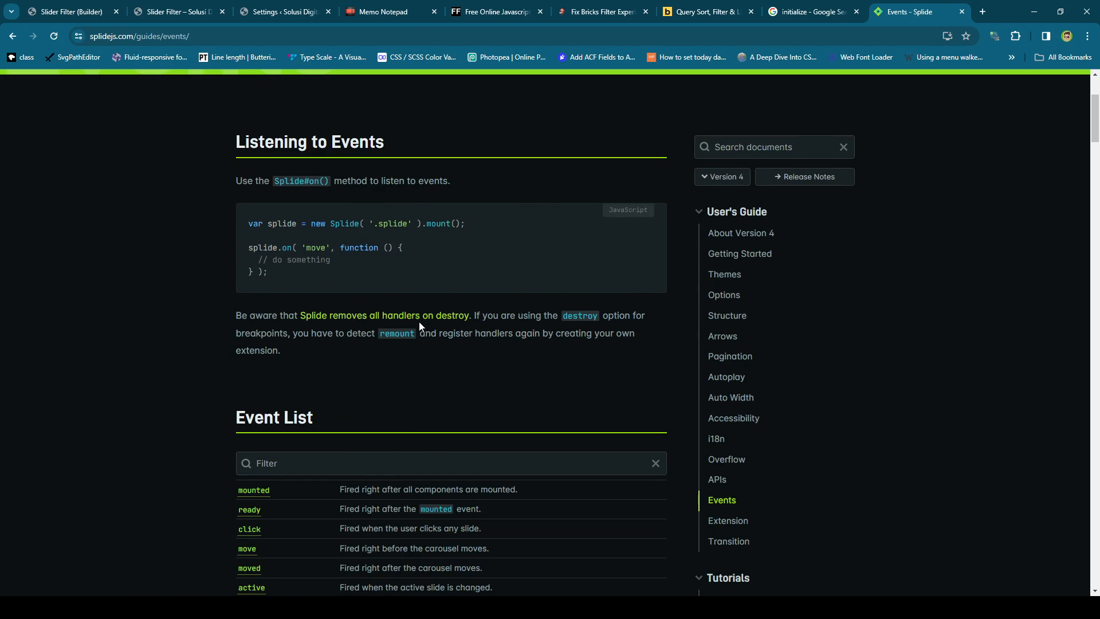
scroll(down, 3)
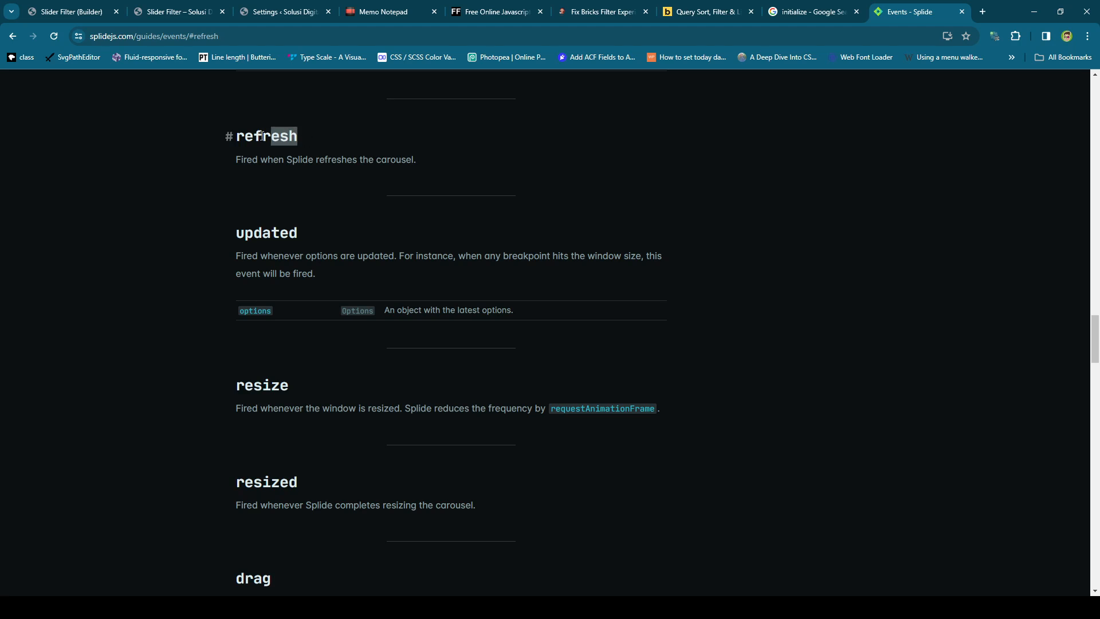
click(275, 136)
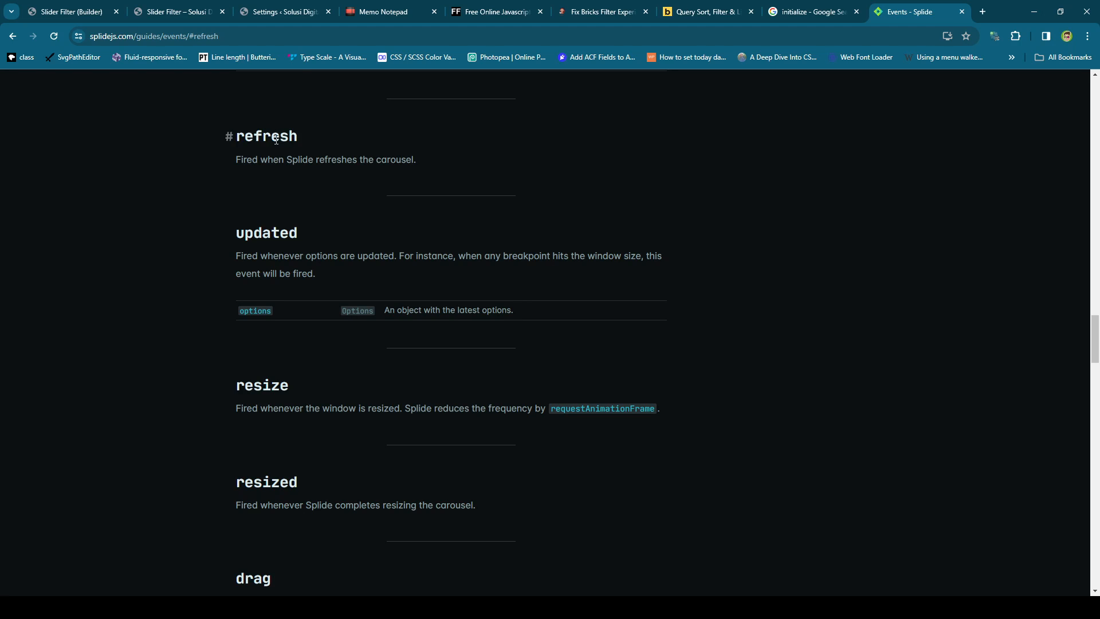
click(179, 12)
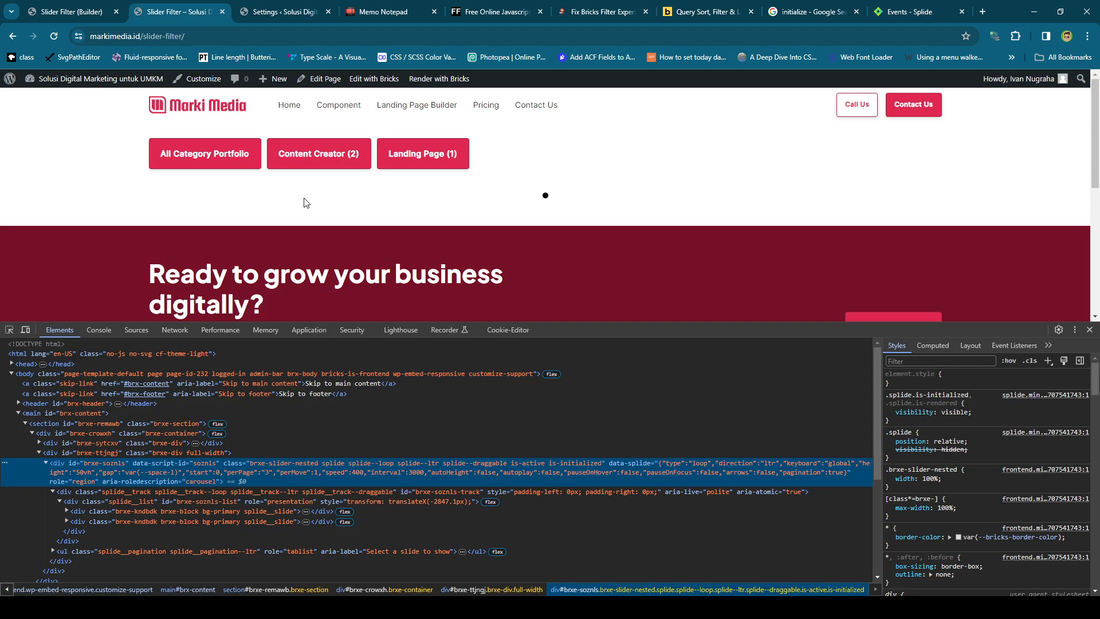
mouse_move(317, 152)
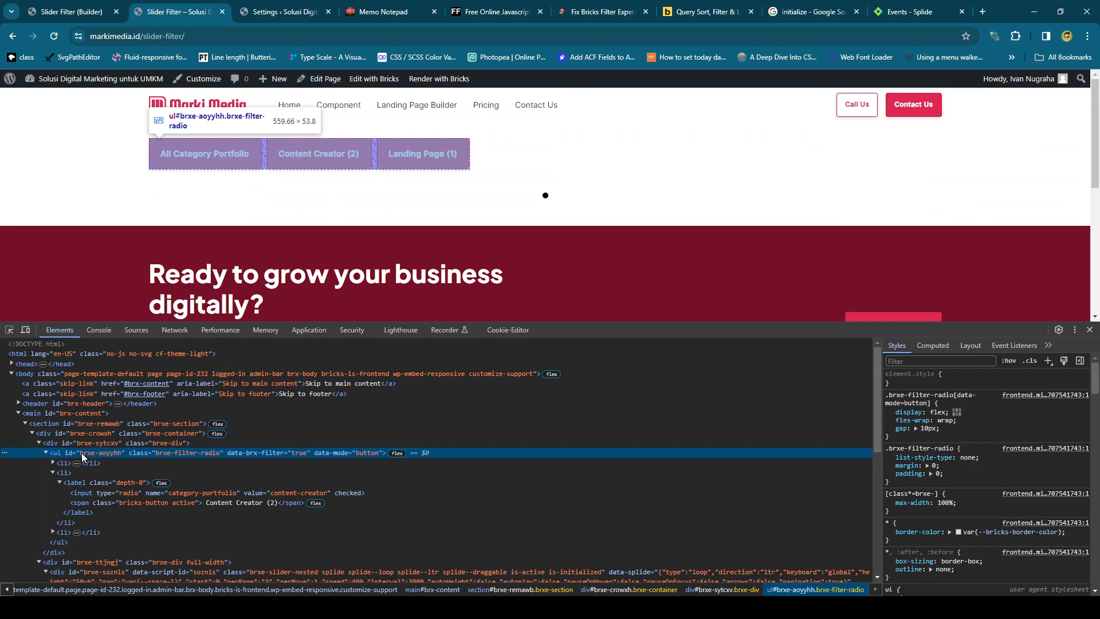
mouse_move(177, 458)
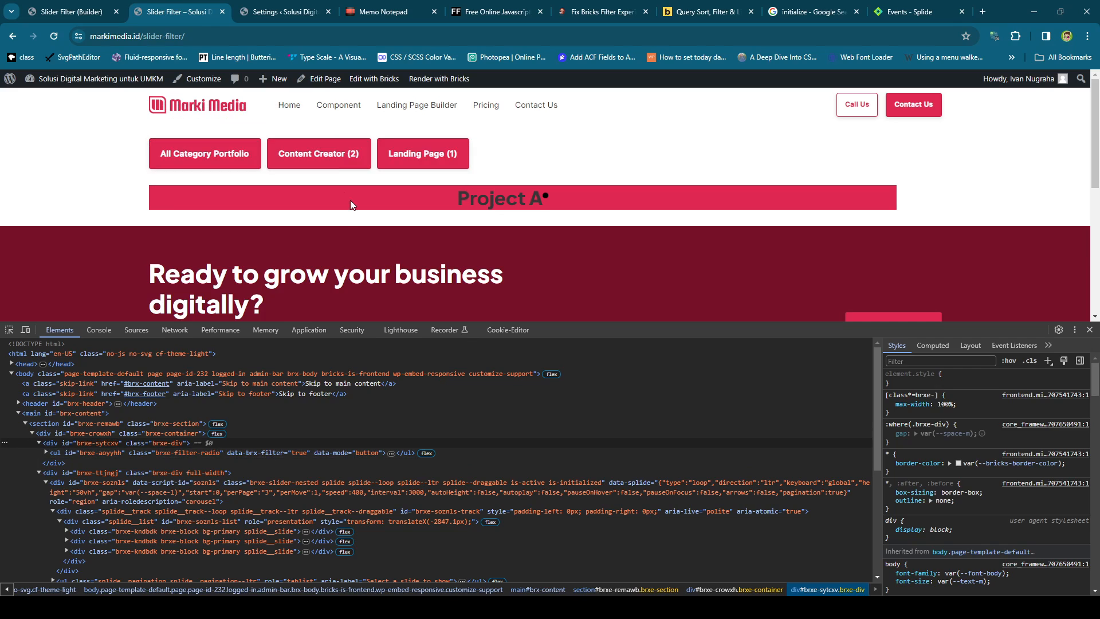
Step: Retry the All and Content Creator filters while inspecting the radio list and slider markup
click(204, 152)
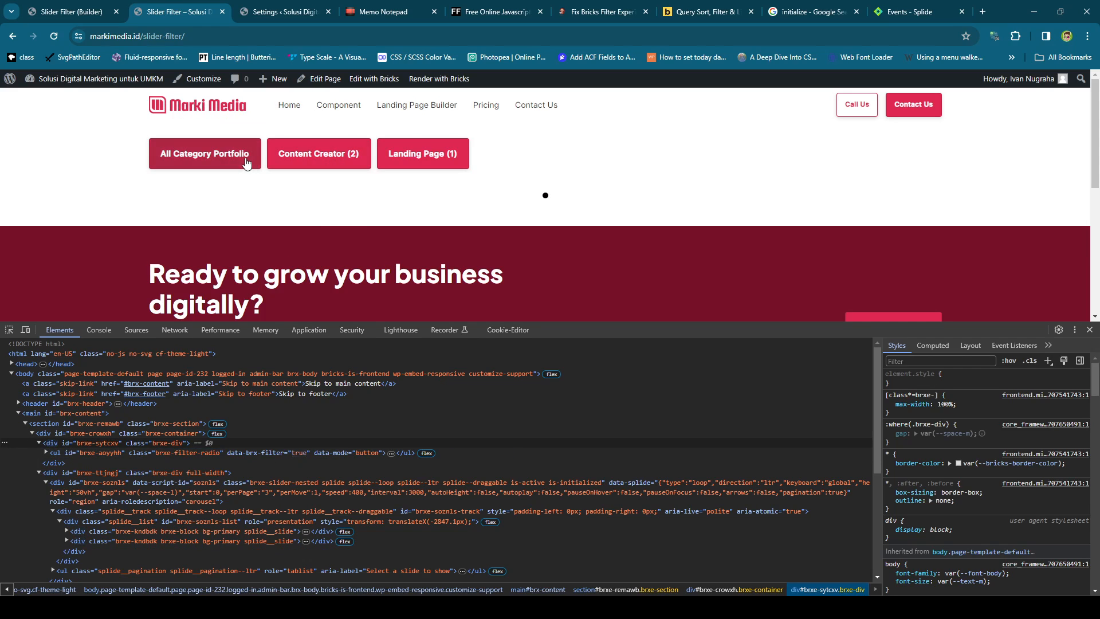
click(318, 153)
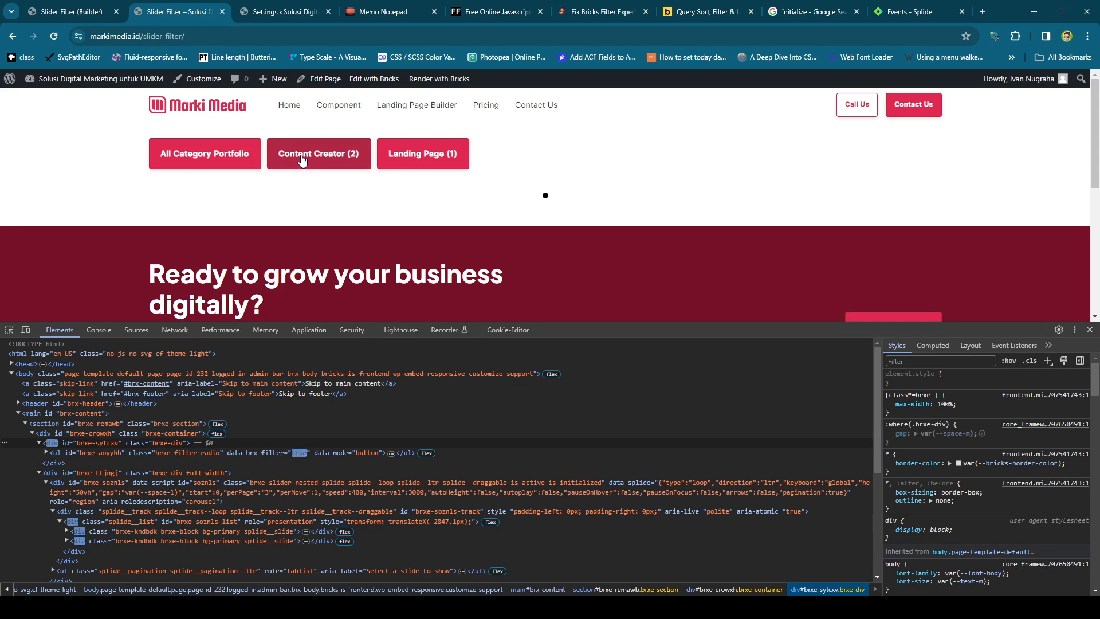
click(317, 152)
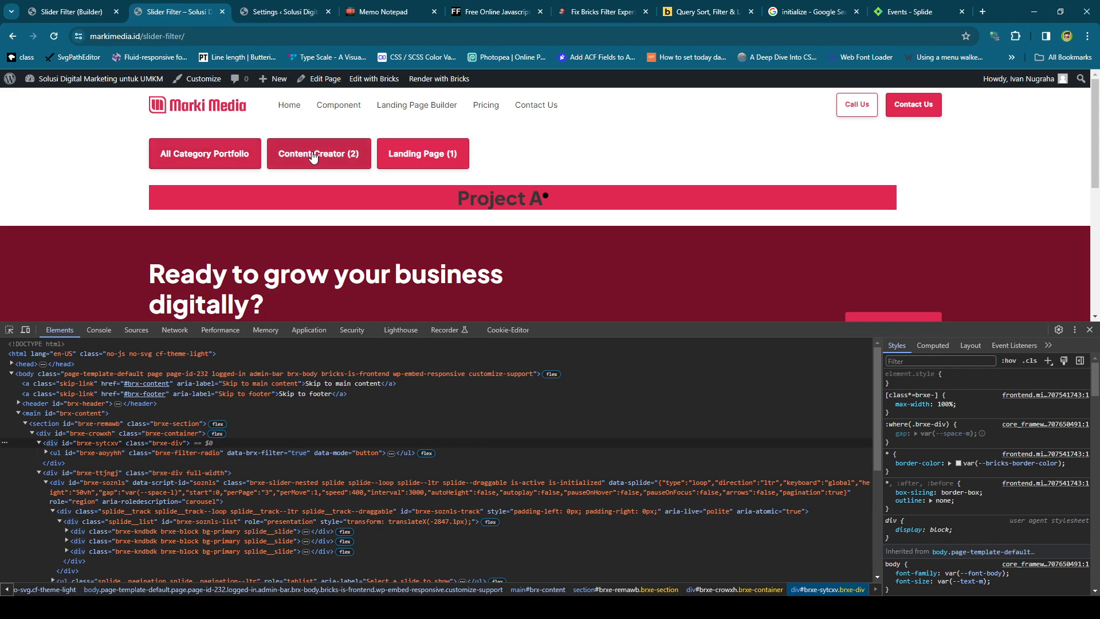
click(204, 154)
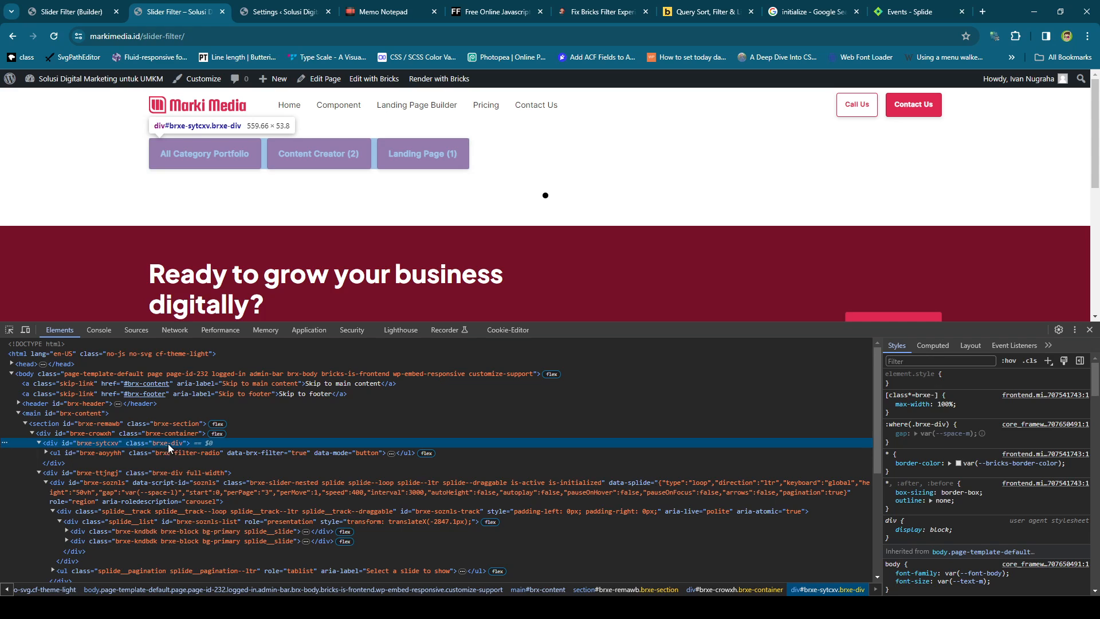
mouse_move(67, 453)
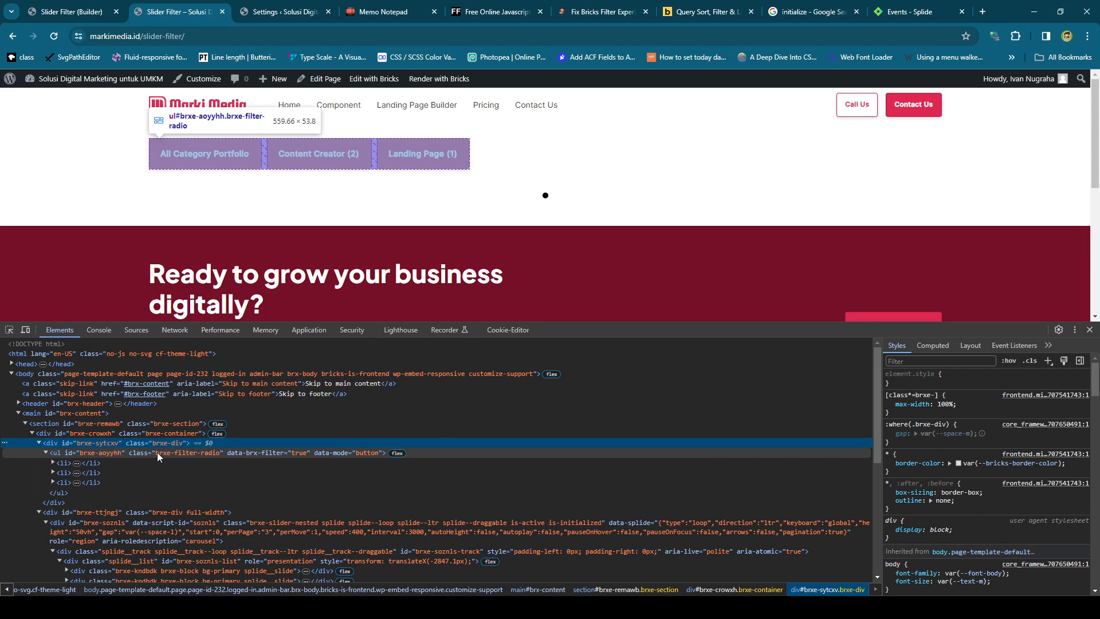
mouse_move(165, 452)
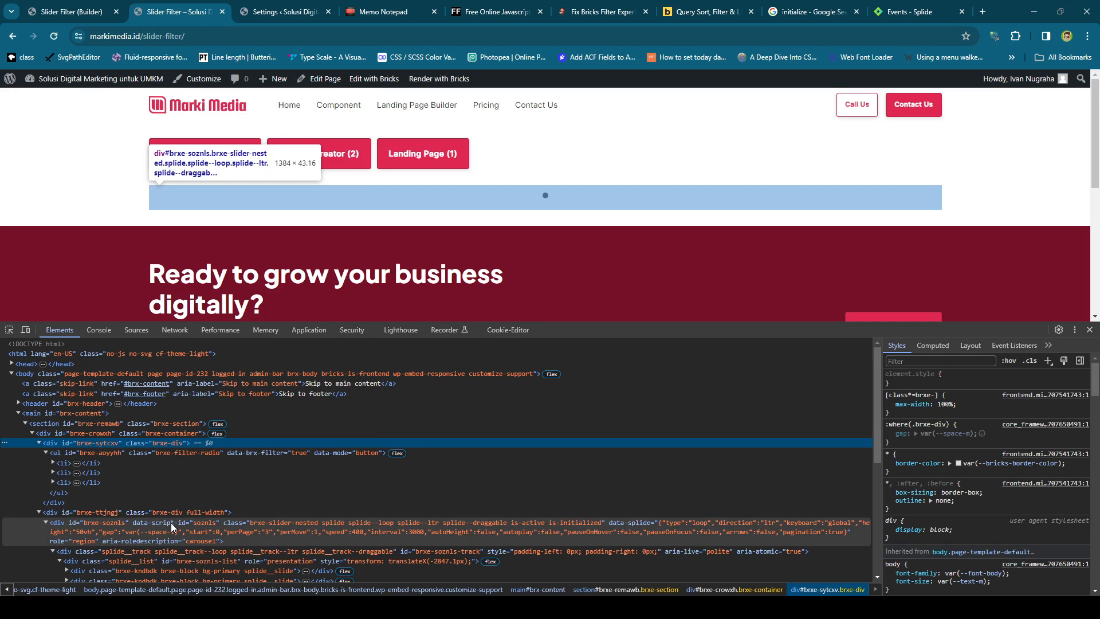
mouse_move(220, 530)
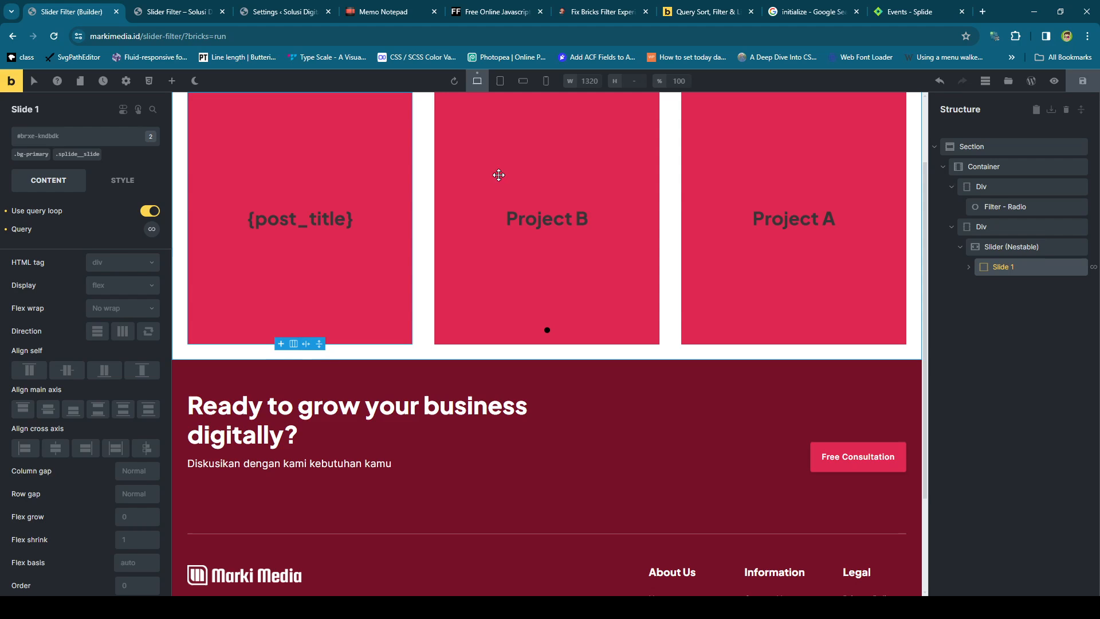
Step: Scroll the mangwp.com article's refresh-Splide script through to its end and back
click(599, 11)
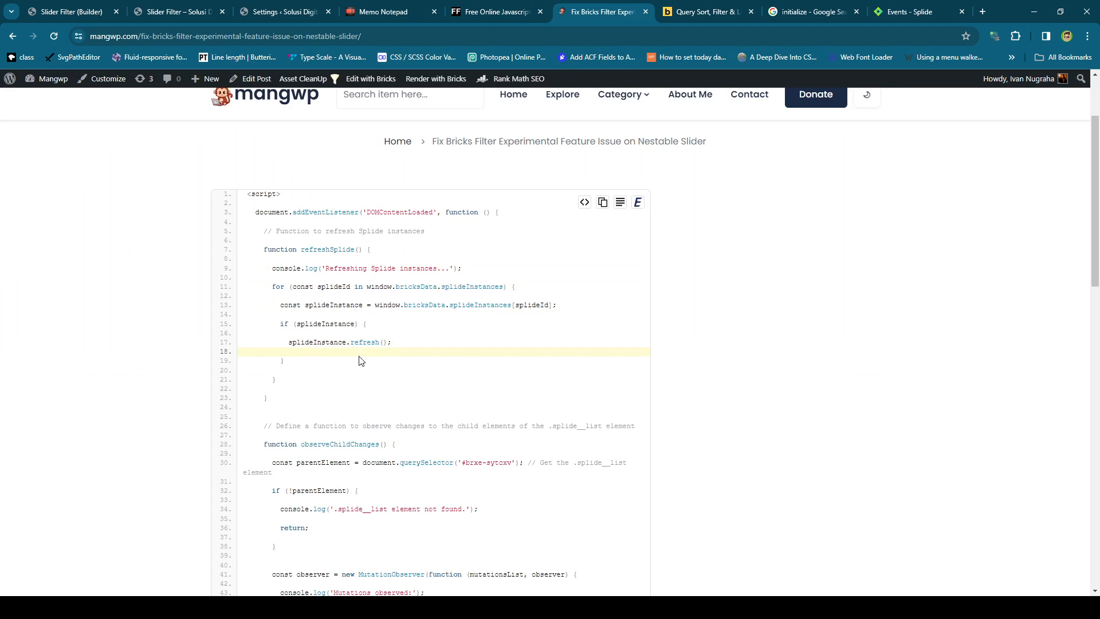
scroll(down, 3)
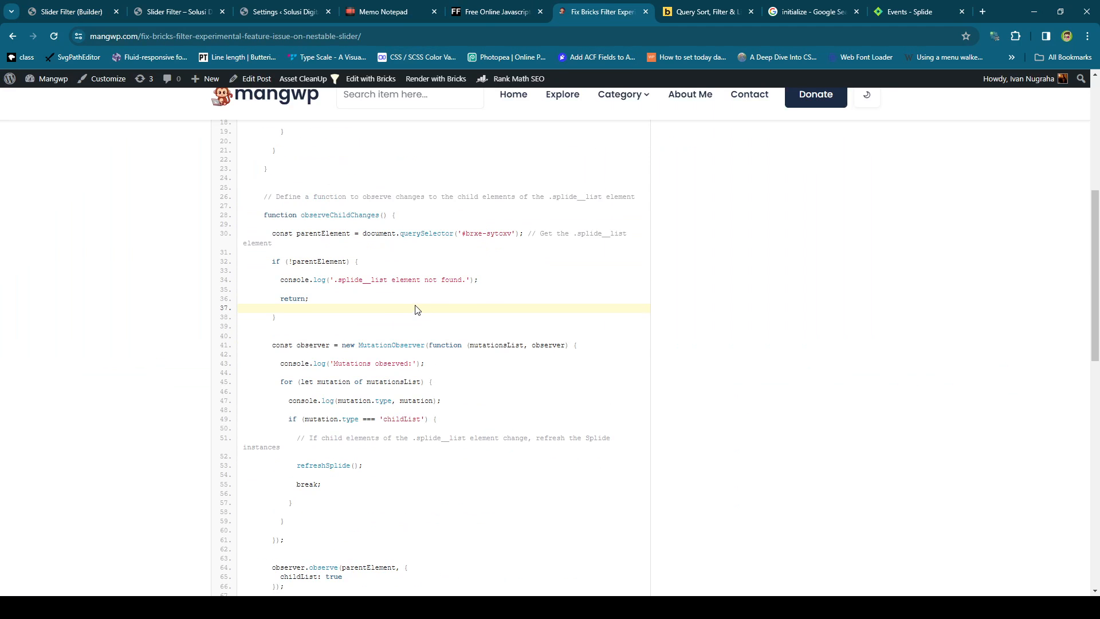
scroll(down, 3)
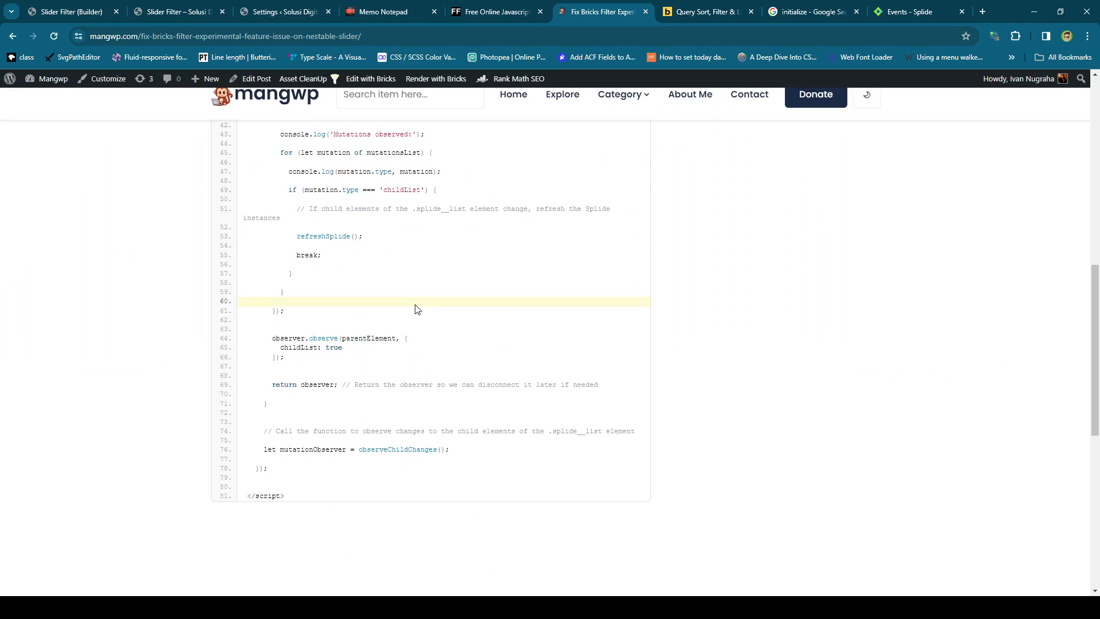
mouse_move(423, 309)
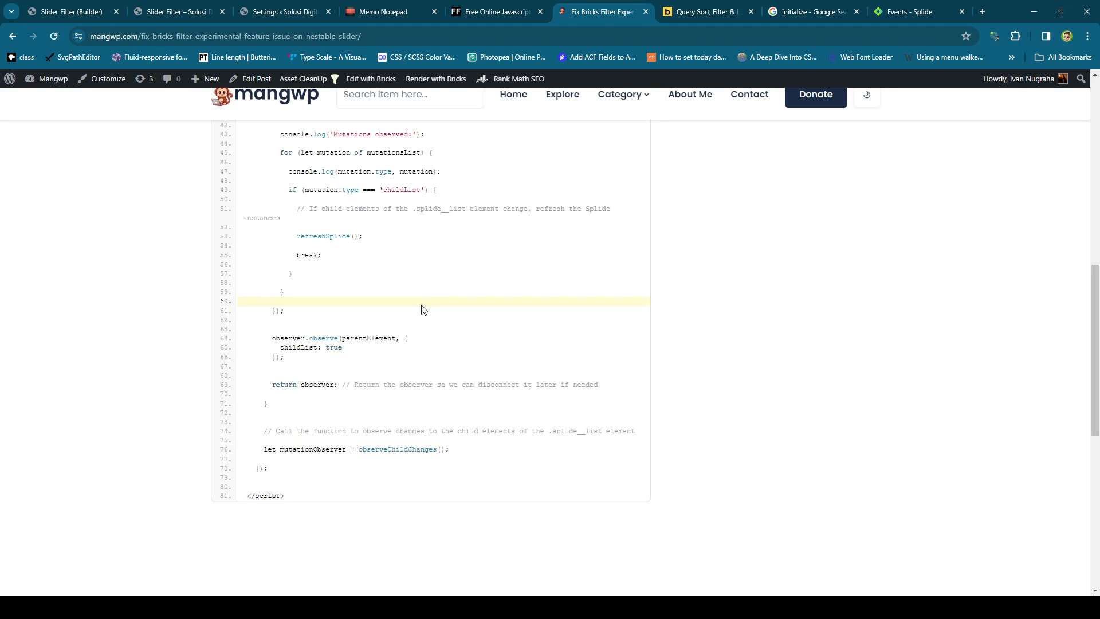
scroll(up, 3)
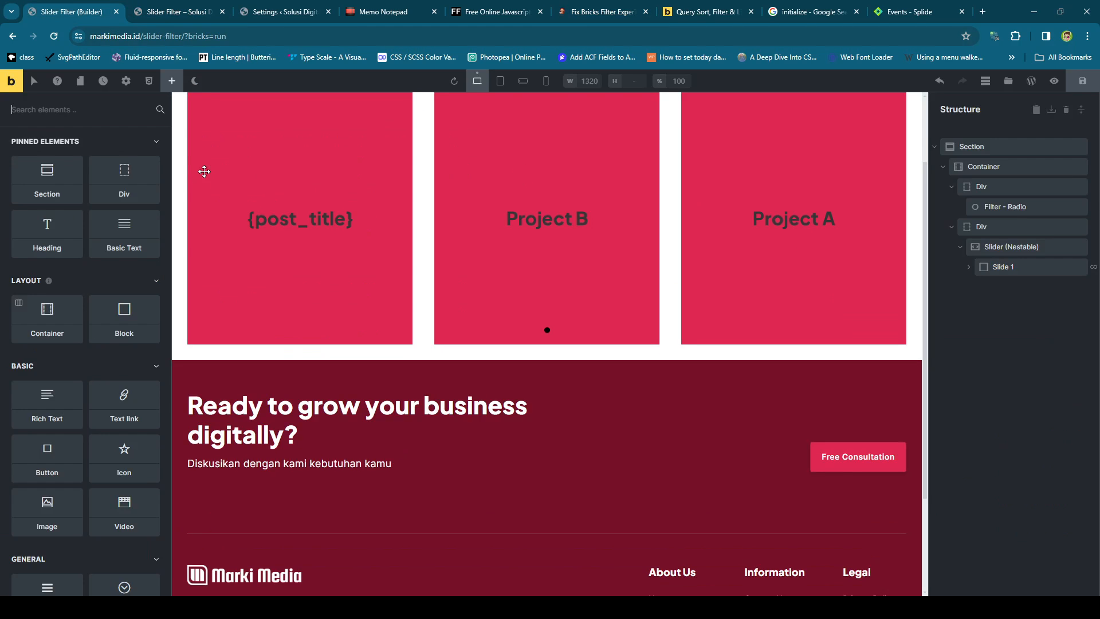
Step: Add a Code element holding the Splide-refresh script and select its splideId lookup key
text(c)
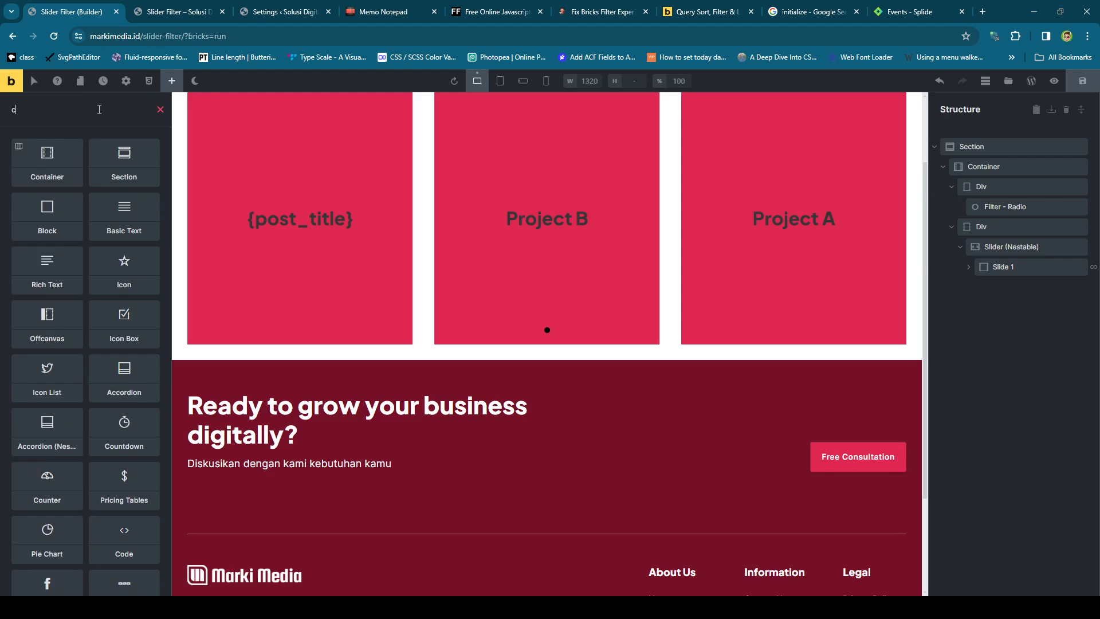
text(ode)
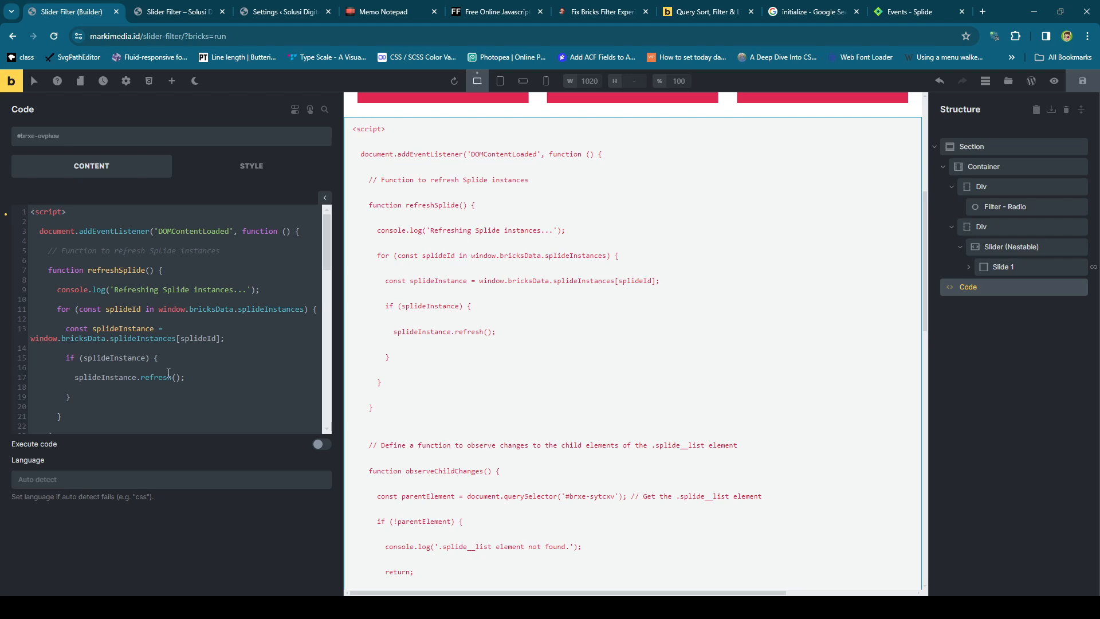
double_click(198, 338)
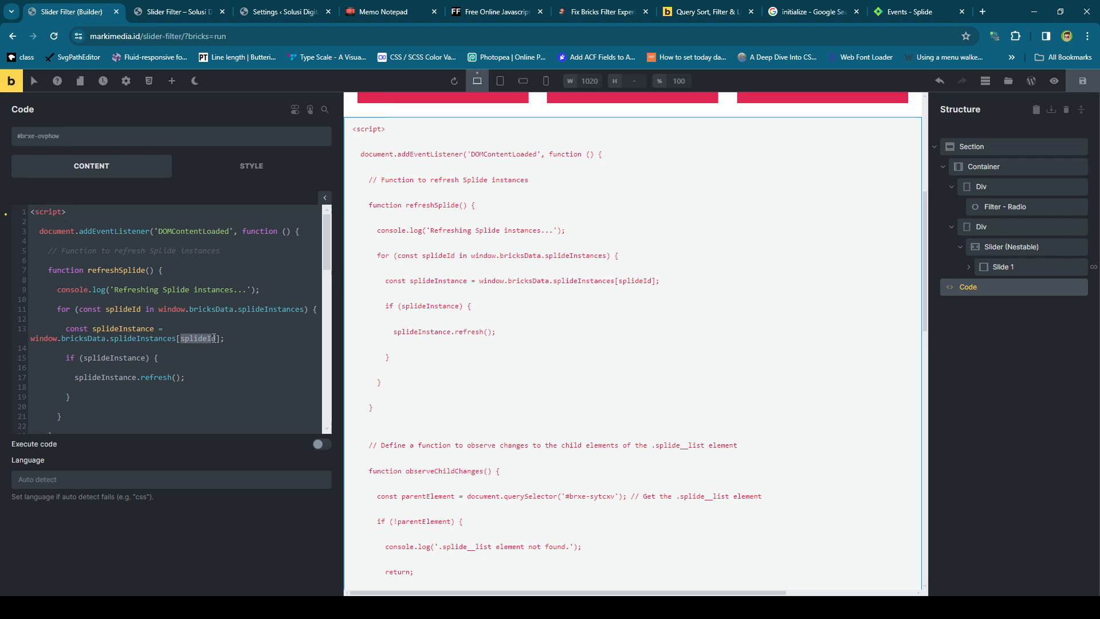
mouse_move(826, 92)
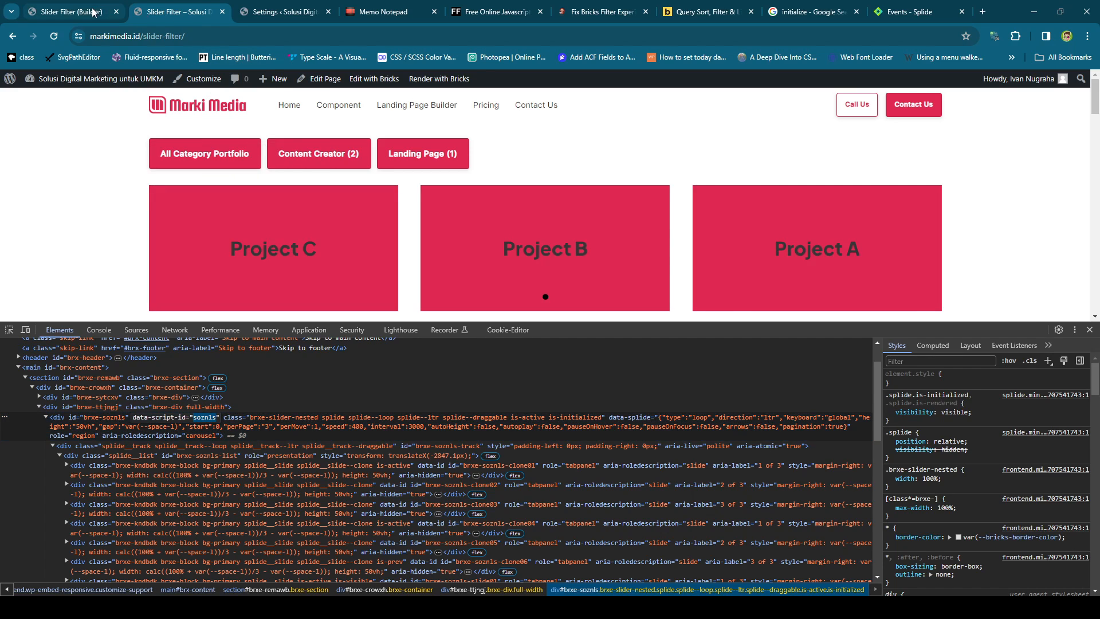
Step: Point the script at slider brxe-soznls and container brxe-sytcxv, verifying the IDs in the live markup
click(63, 12)
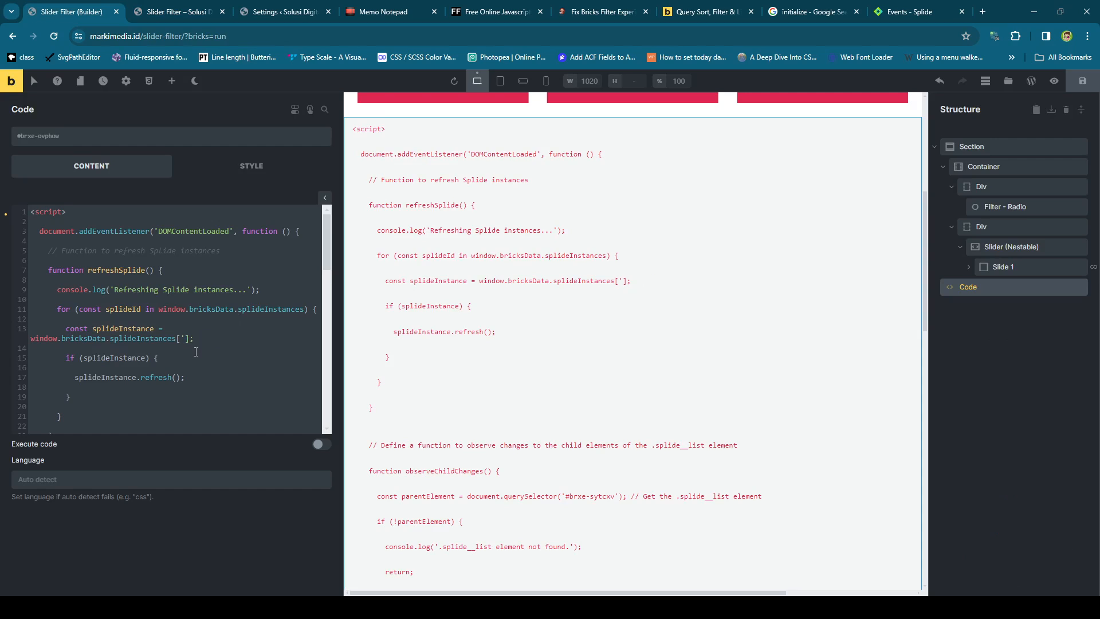
text(soznls')
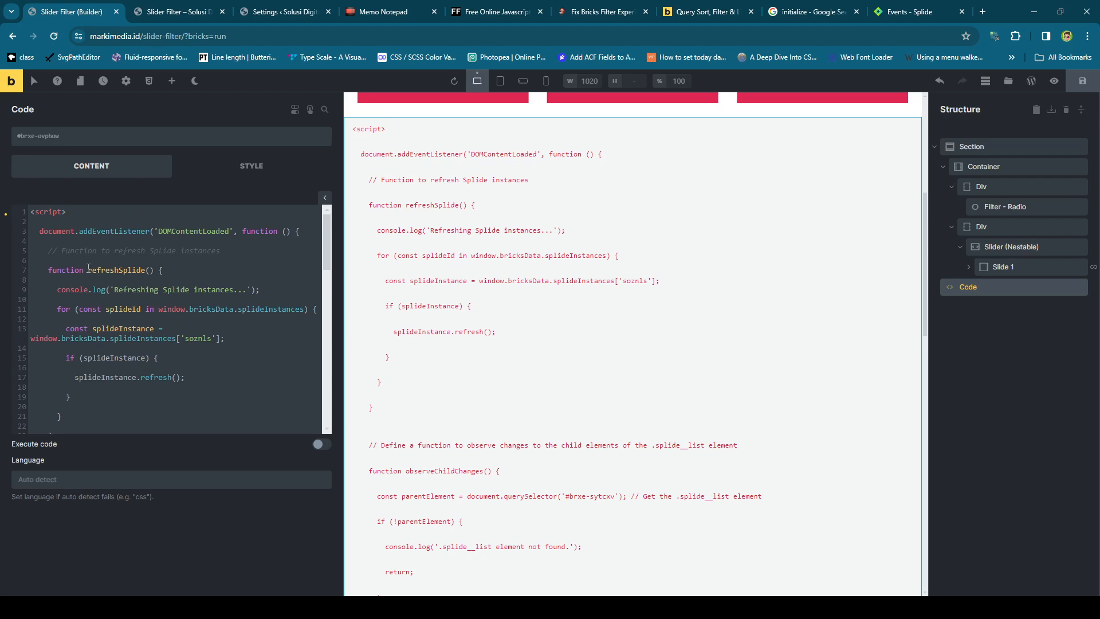
double_click(114, 269)
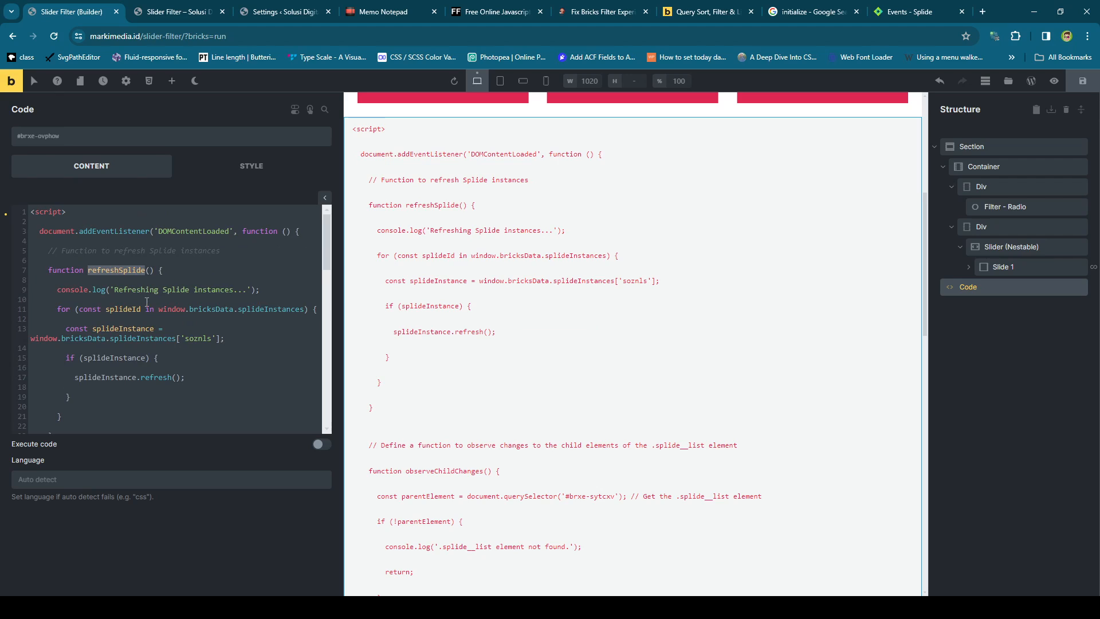
scroll(down, 3)
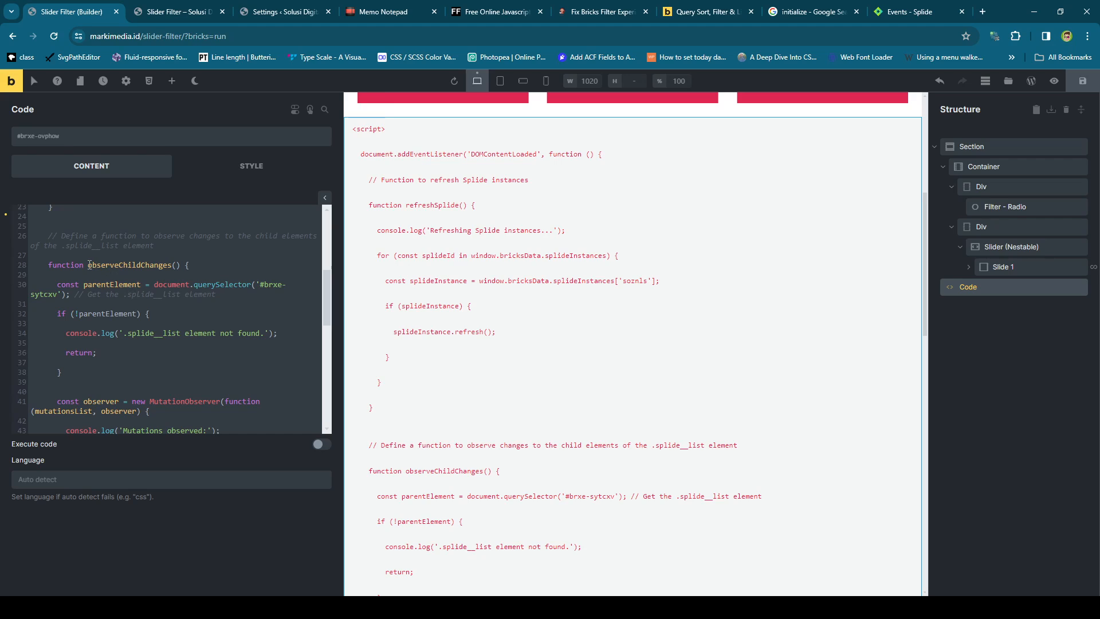
double_click(122, 265)
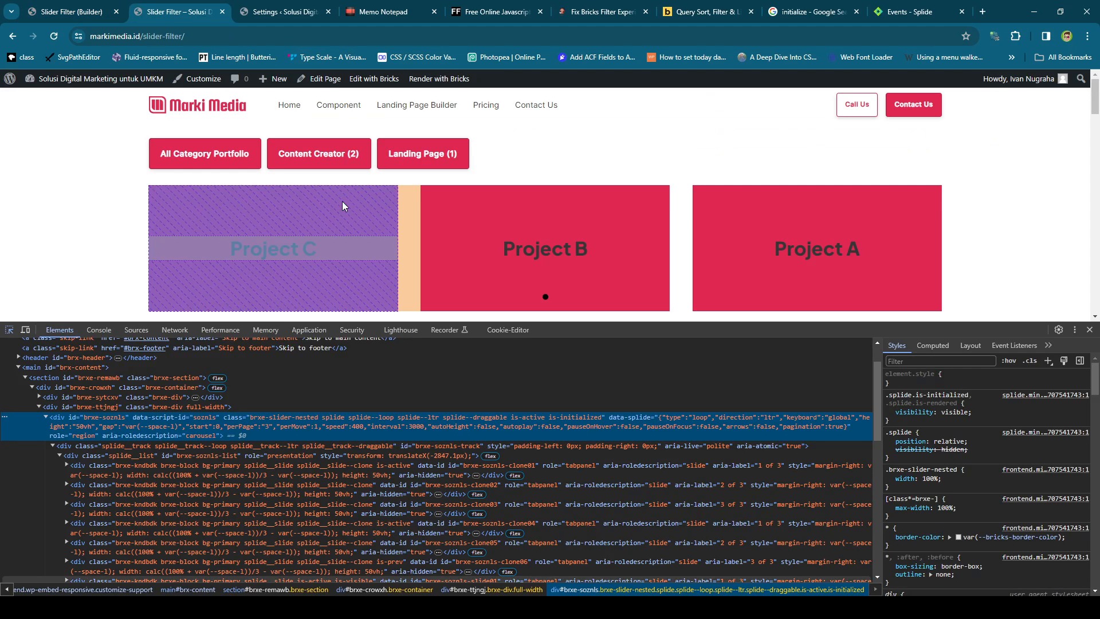
click(204, 152)
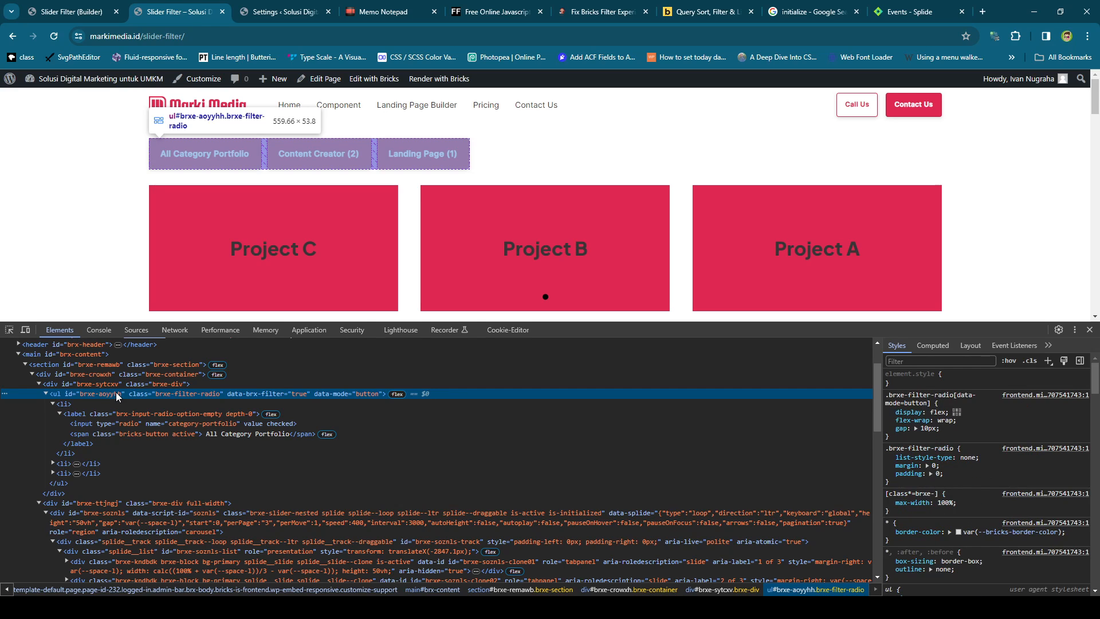
mouse_move(161, 394)
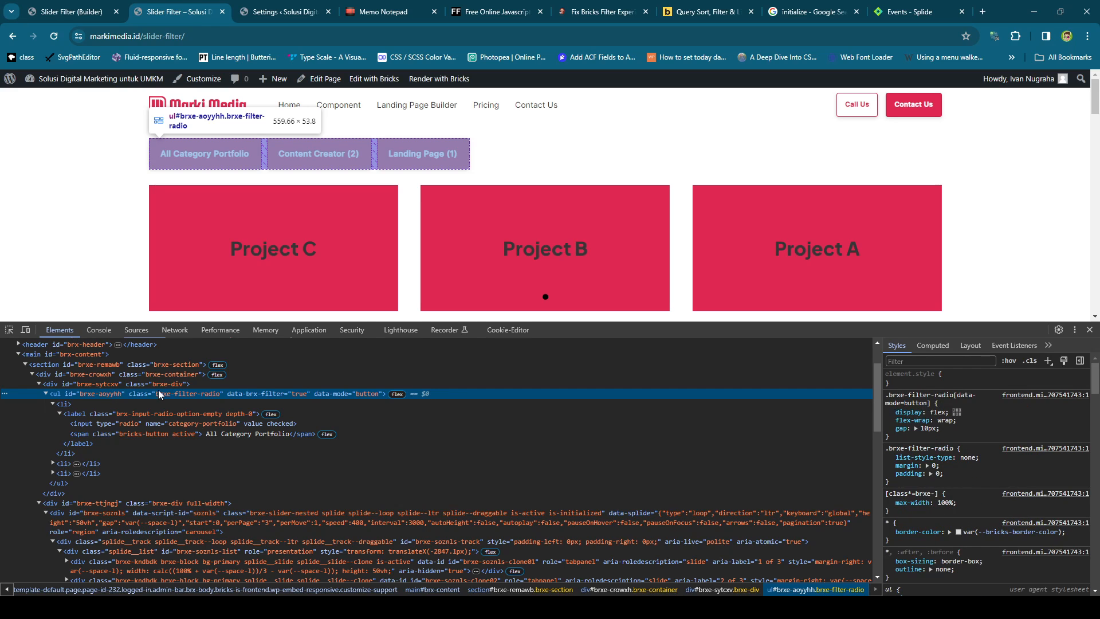
mouse_move(192, 400)
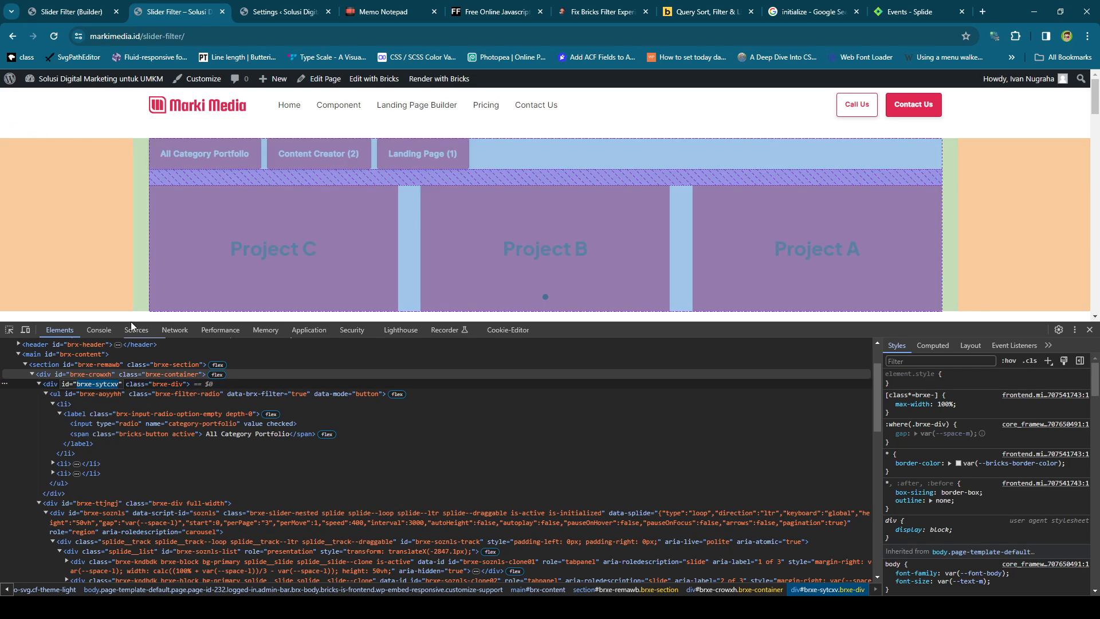
click(70, 11)
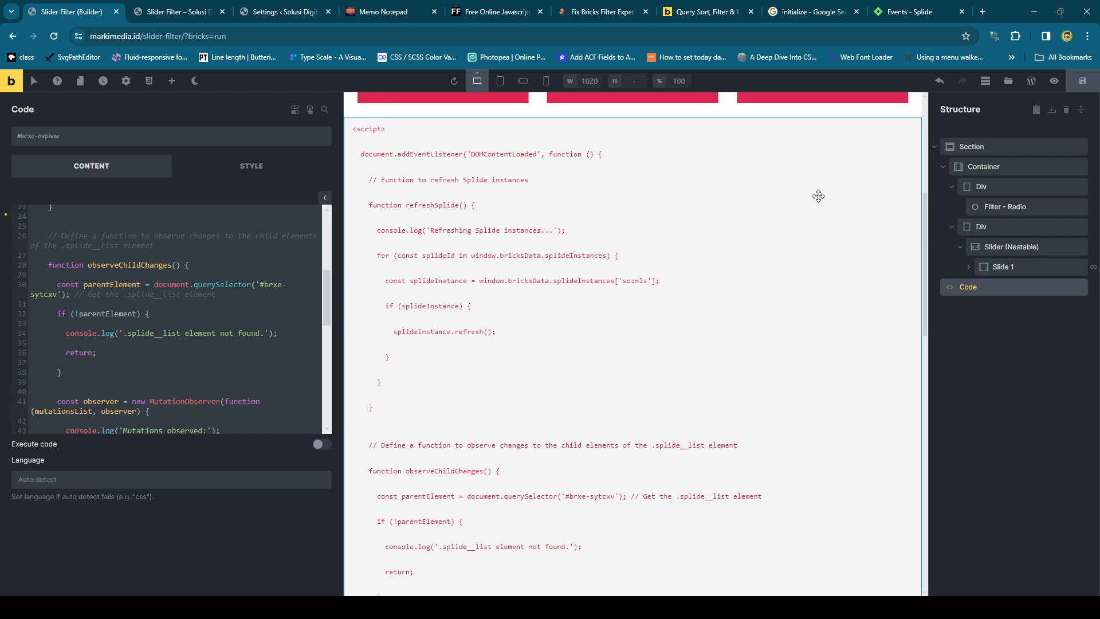
click(1005, 206)
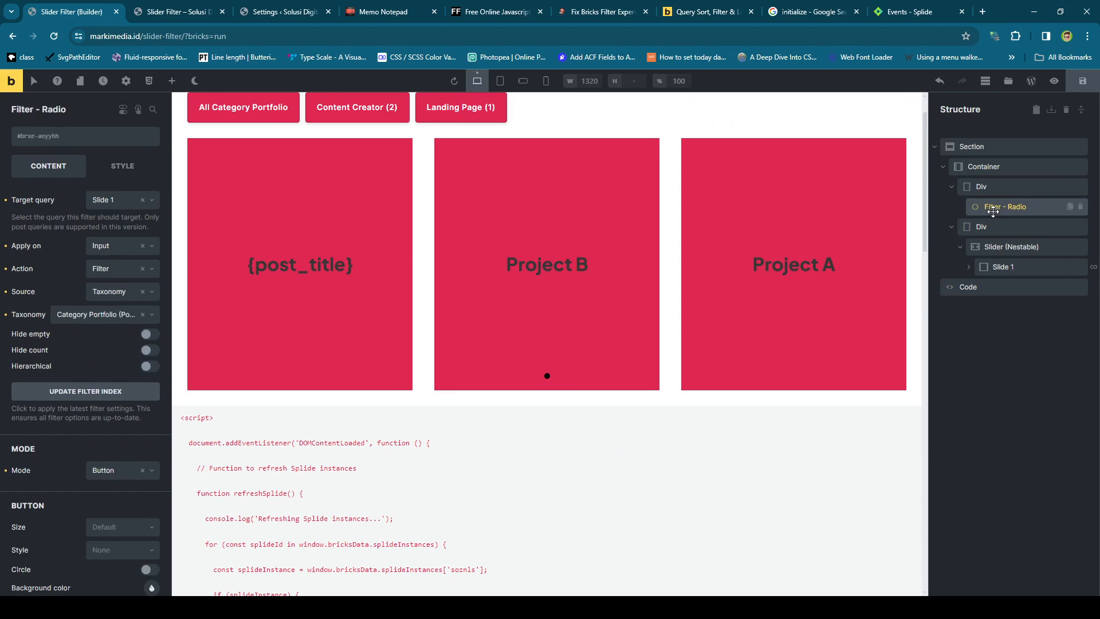
click(981, 186)
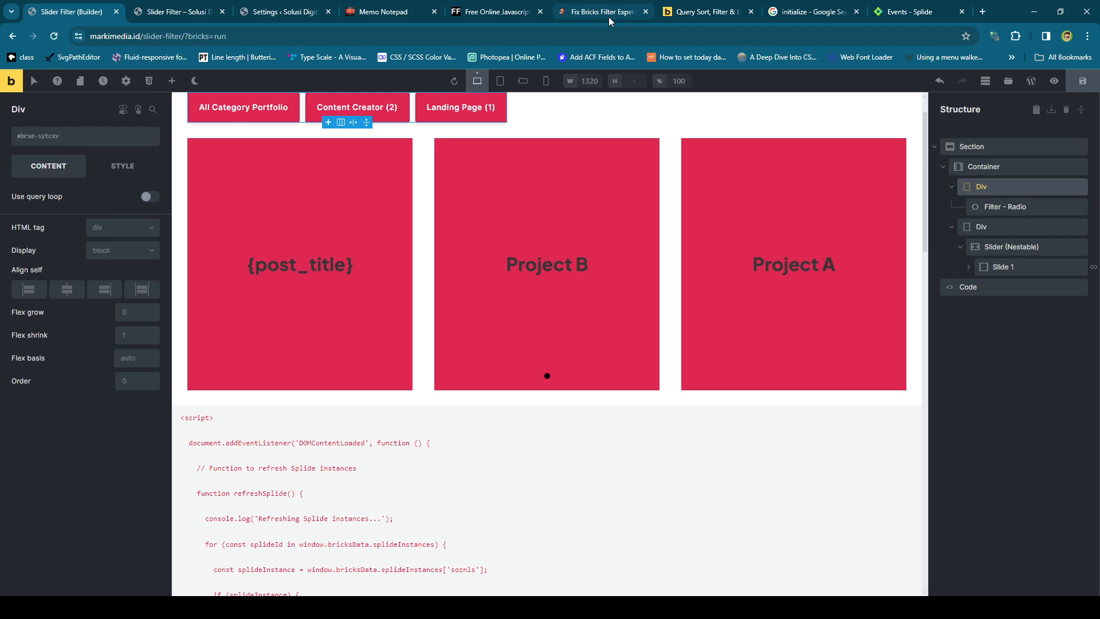
mouse_move(995, 203)
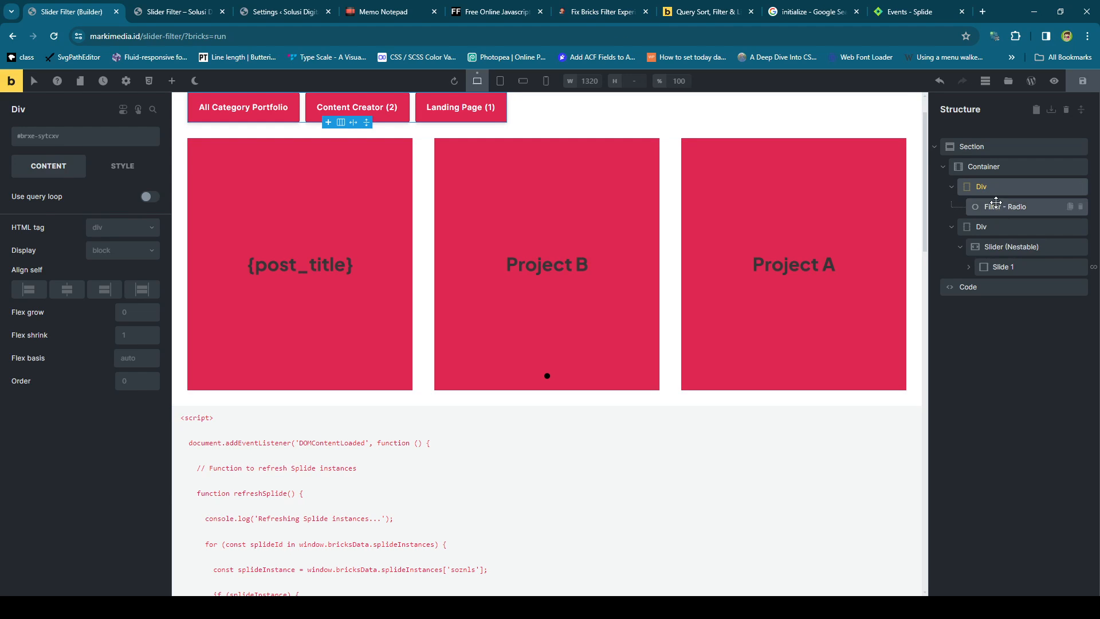
click(1004, 206)
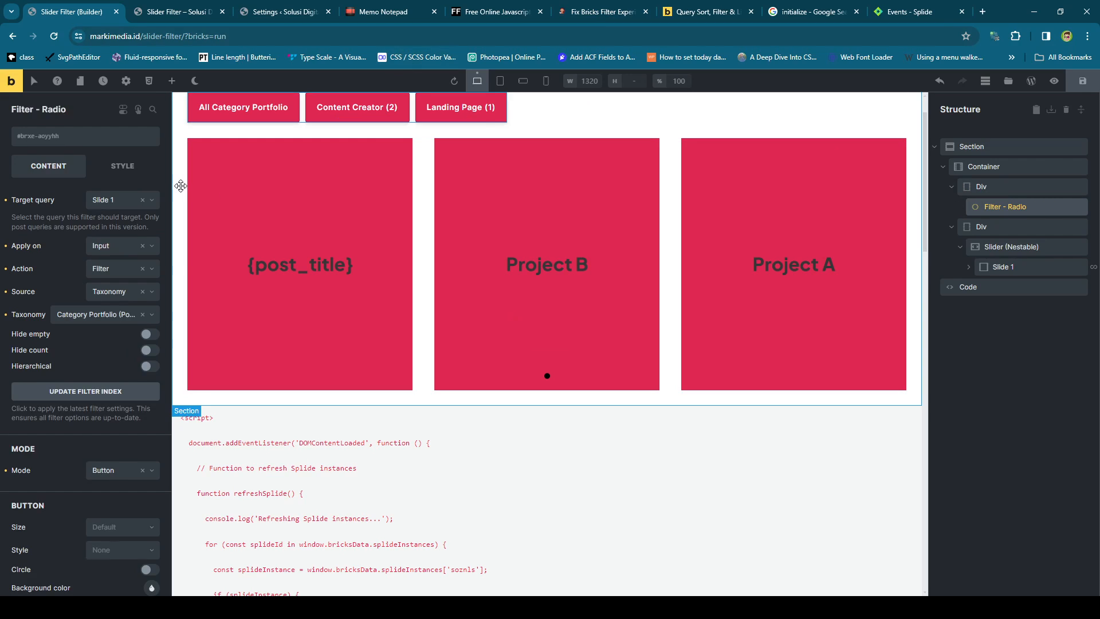
click(121, 199)
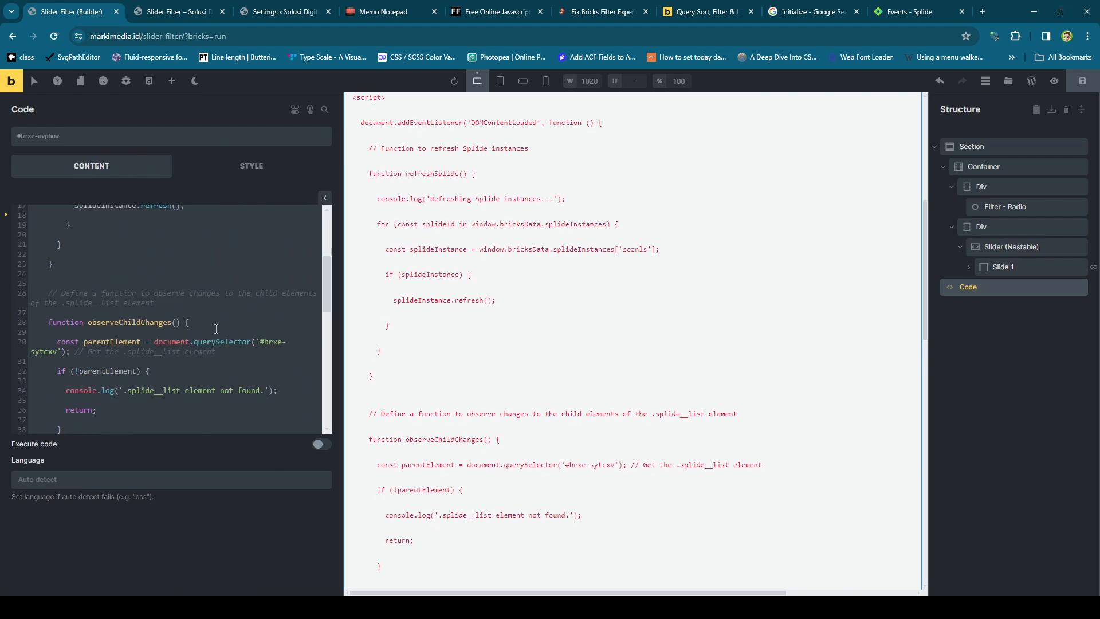
scroll(down, 3)
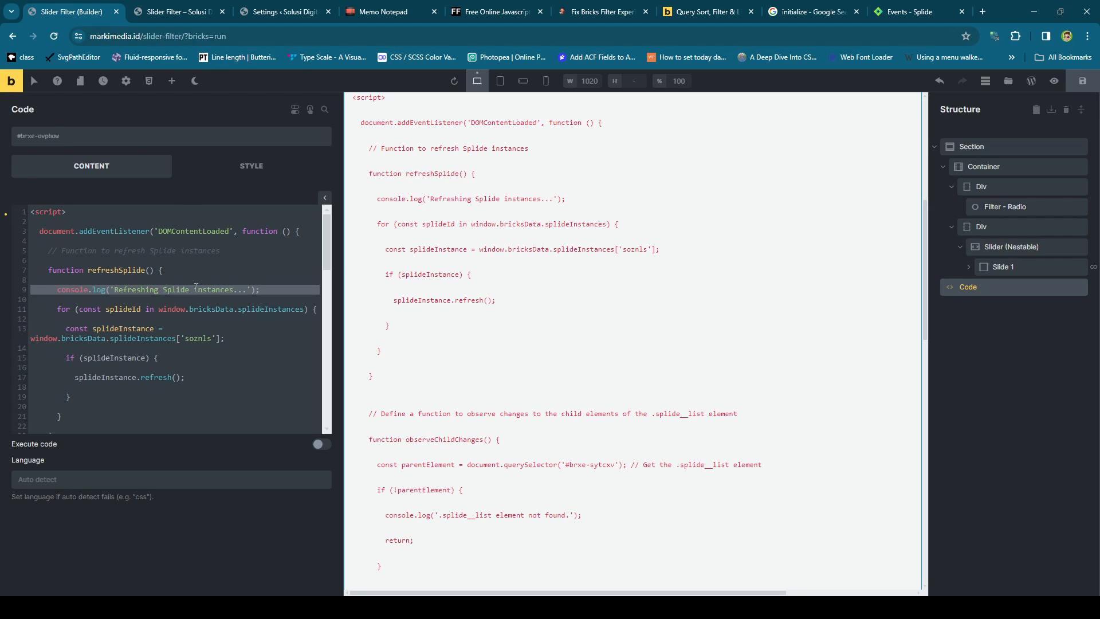
double_click(210, 289)
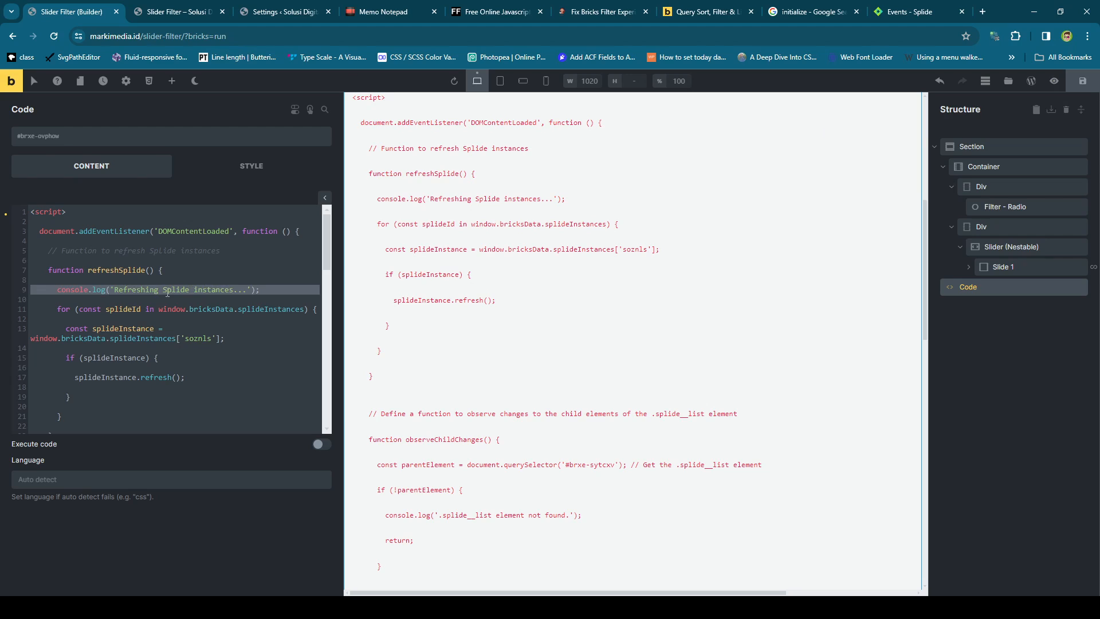
scroll(down, 3)
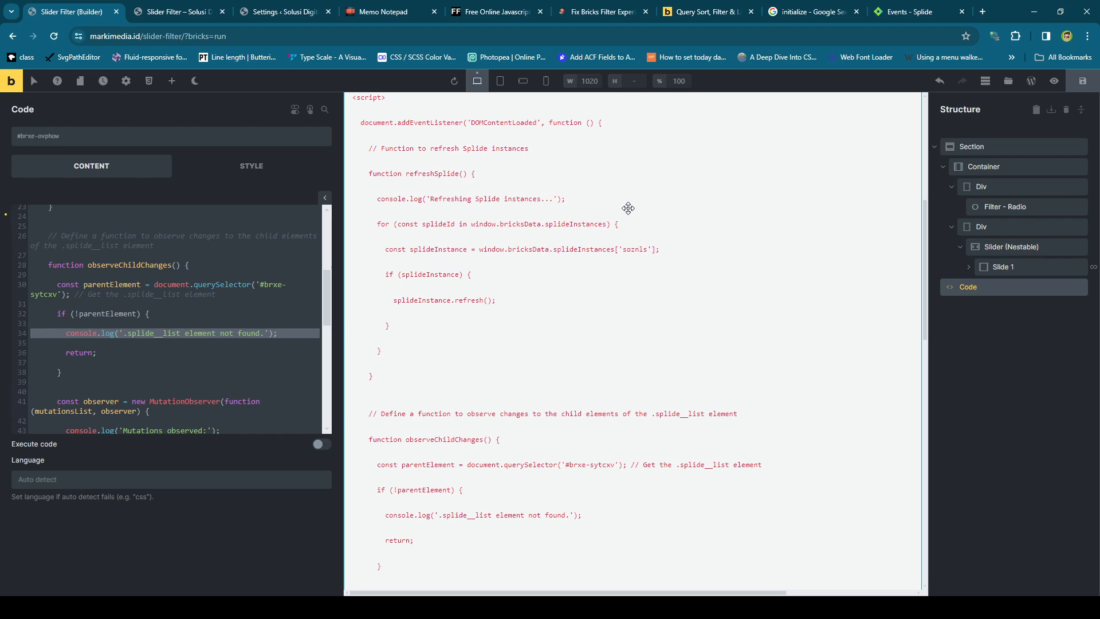
click(1004, 267)
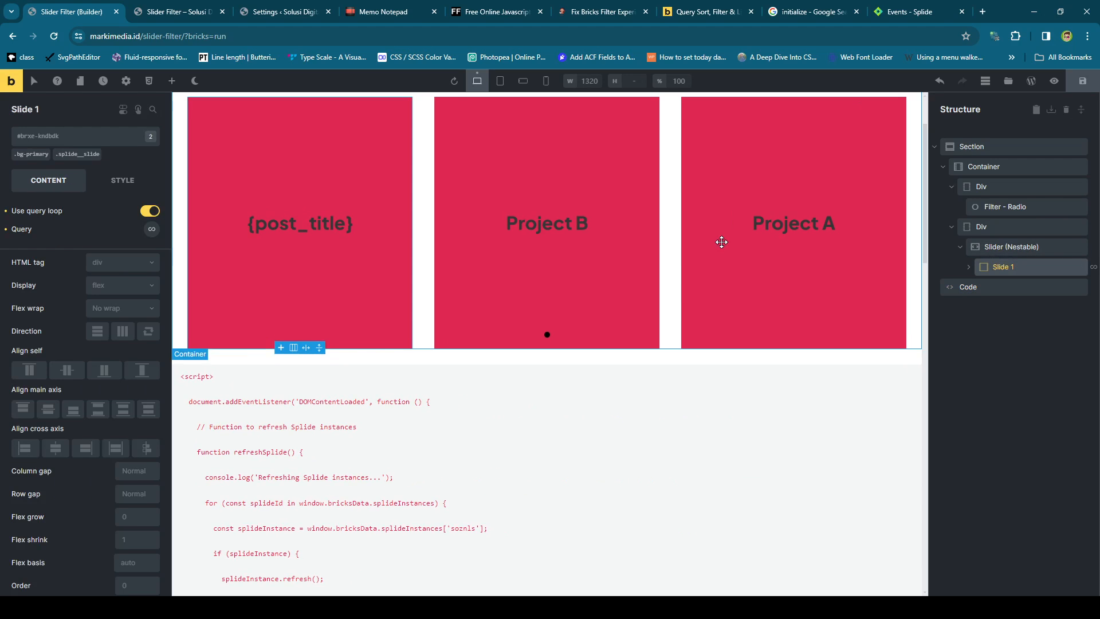
mouse_move(89, 161)
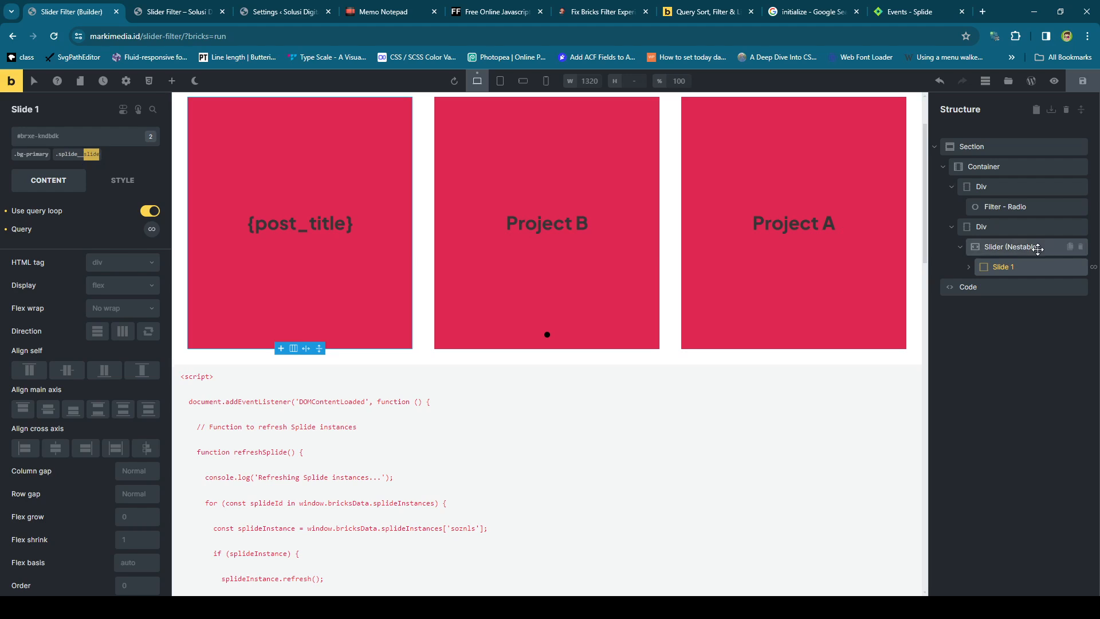
click(1008, 246)
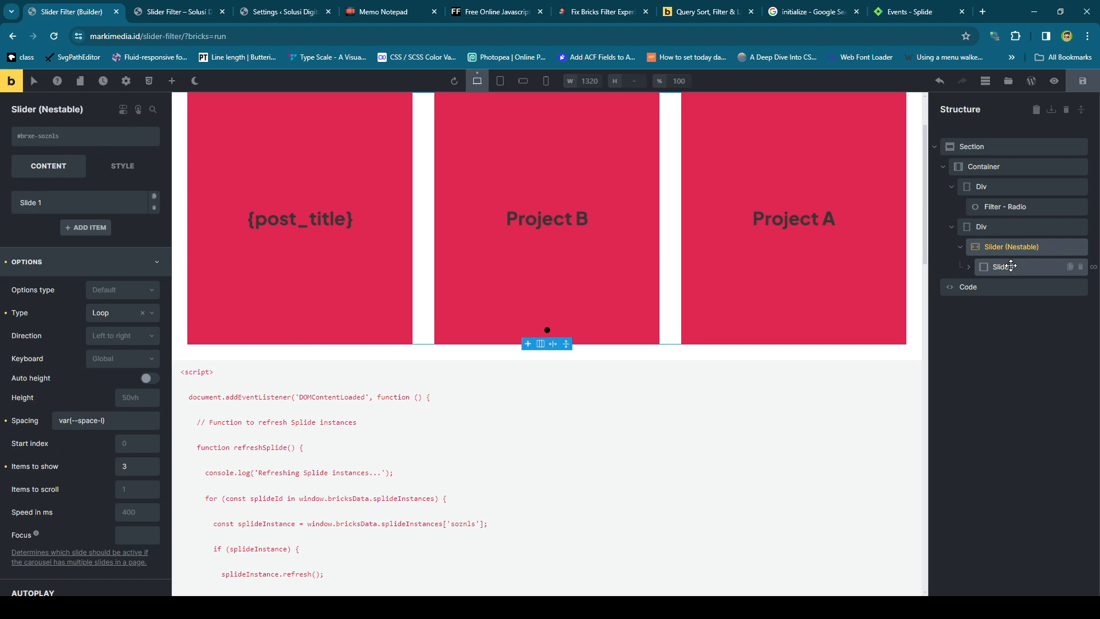
click(1004, 266)
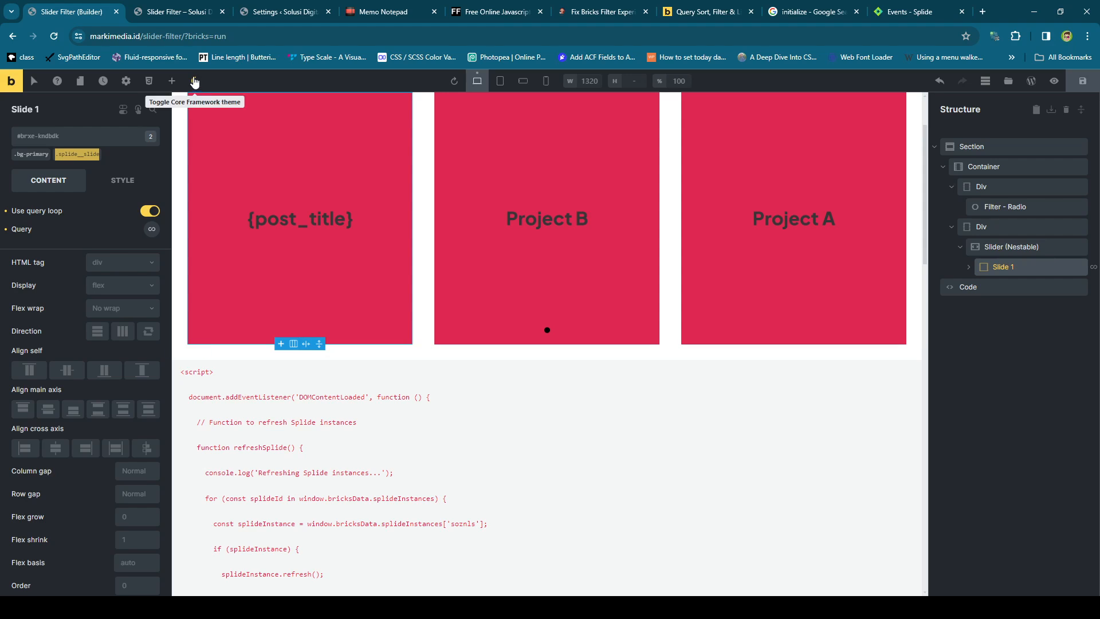
click(195, 80)
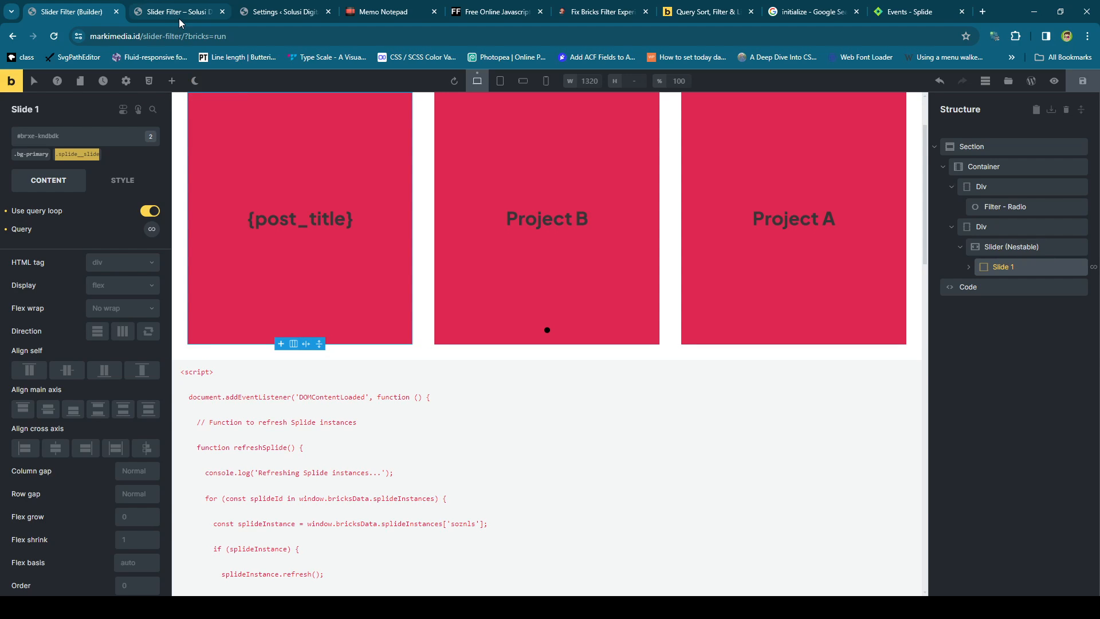
click(176, 11)
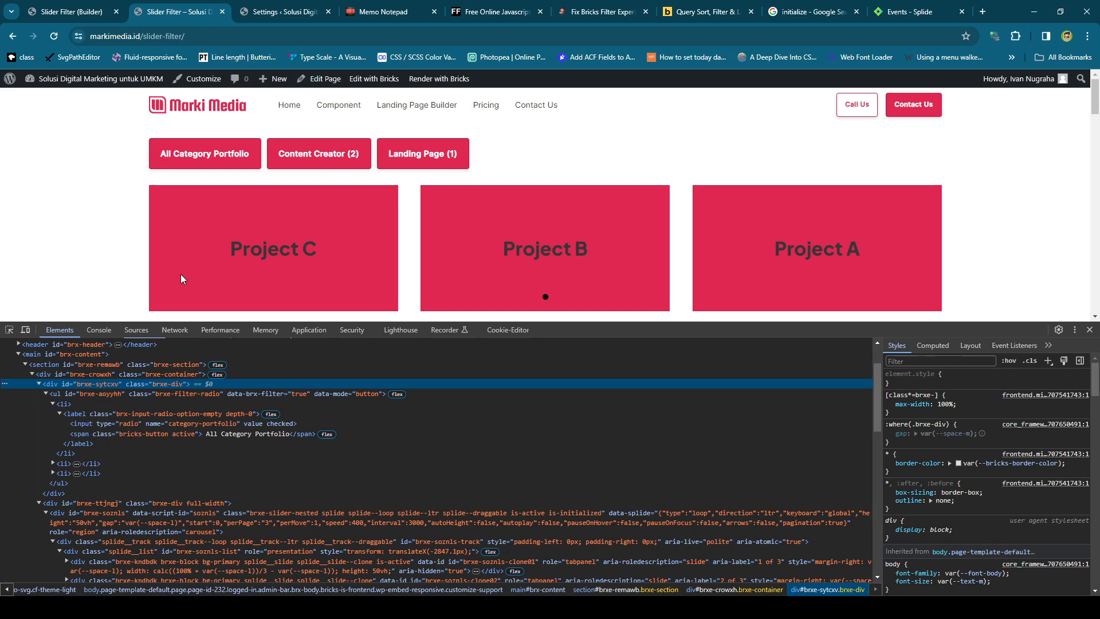
mouse_move(185, 276)
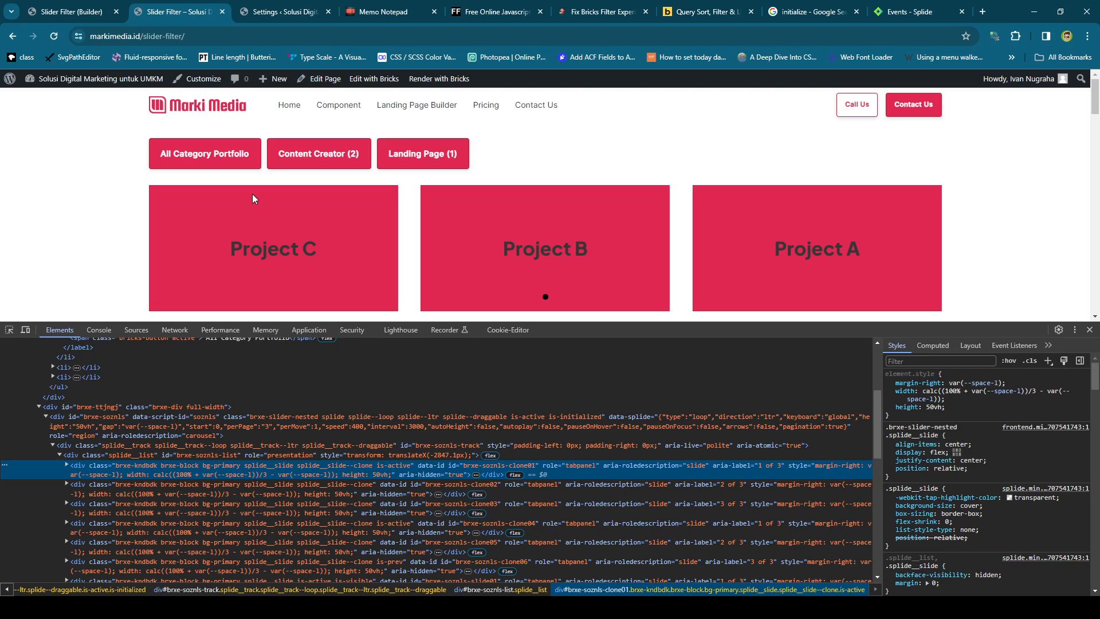
mouse_move(798, 258)
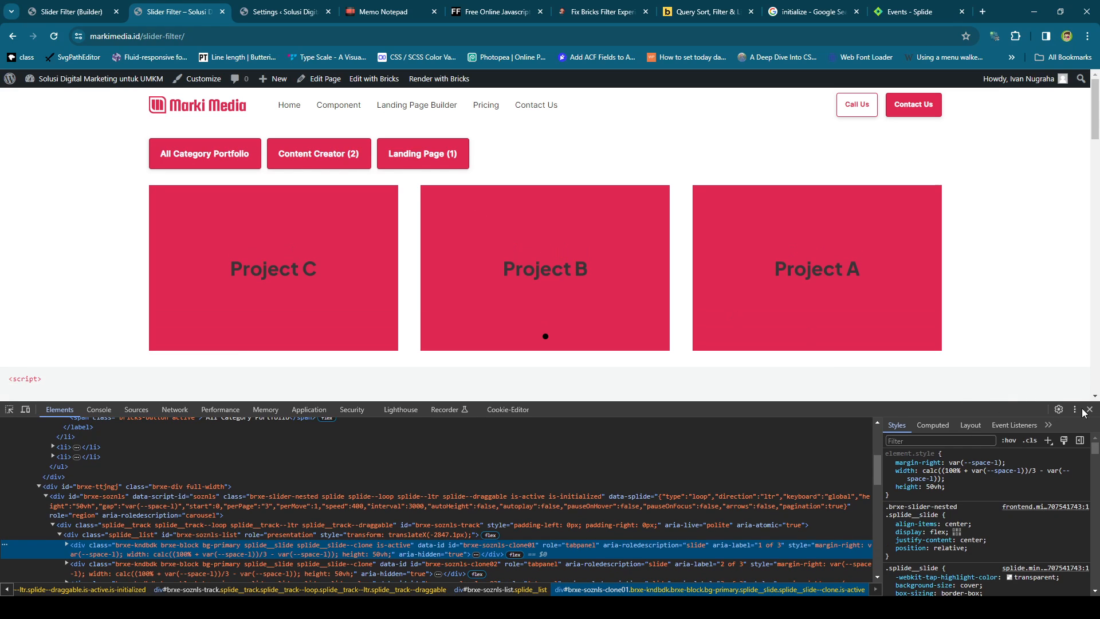
scroll(down, 3)
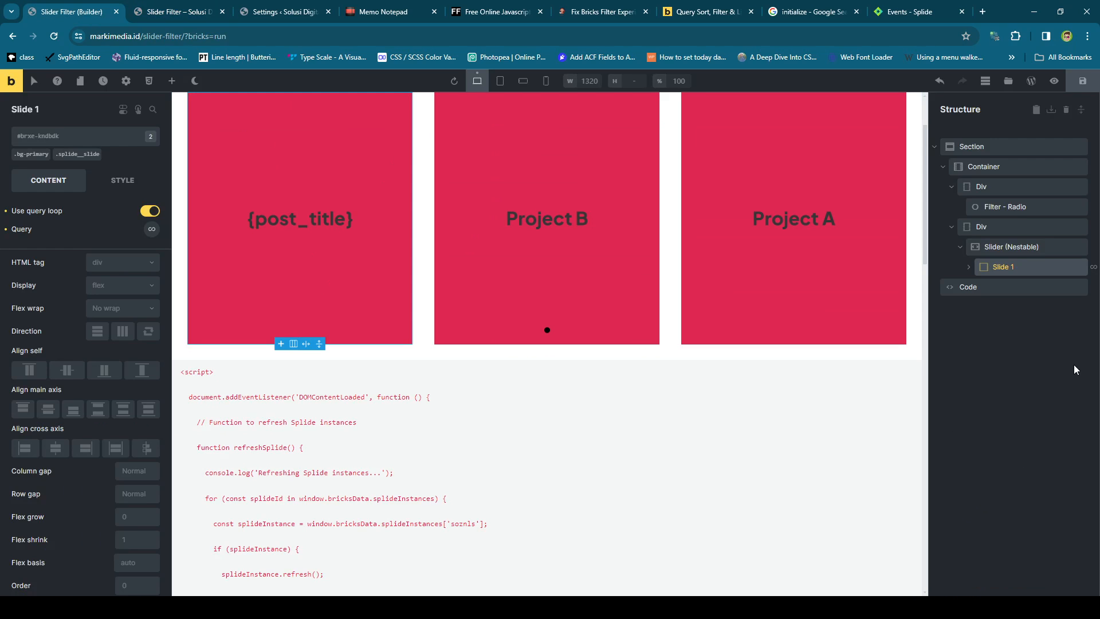
Step: Confirm the Code element's Execute code is enabled and view Project A across the live slides
click(968, 287)
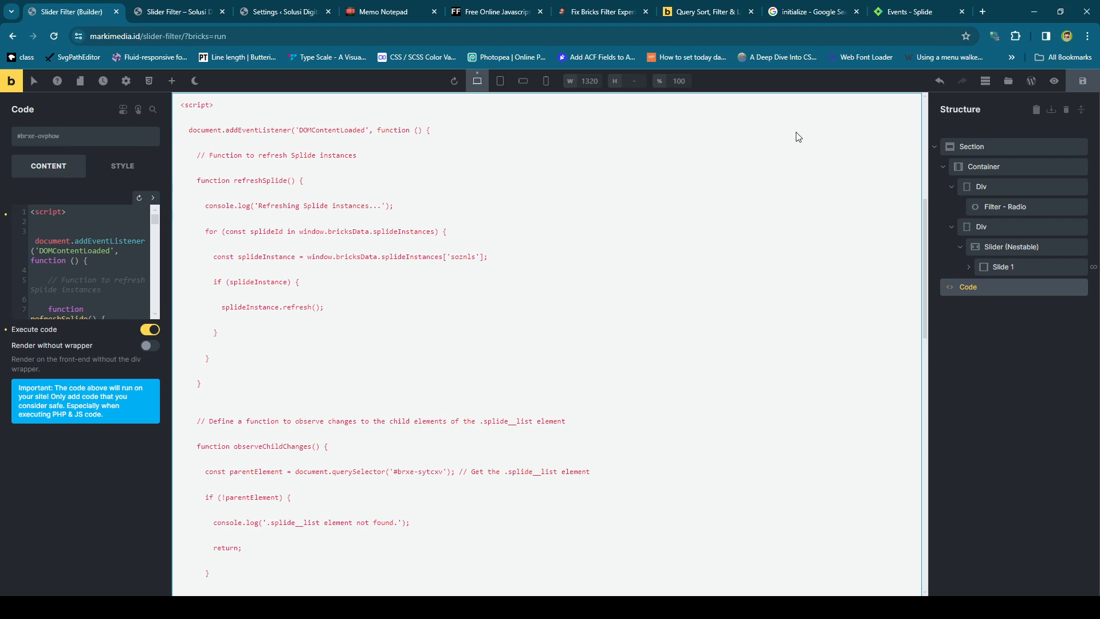
click(176, 11)
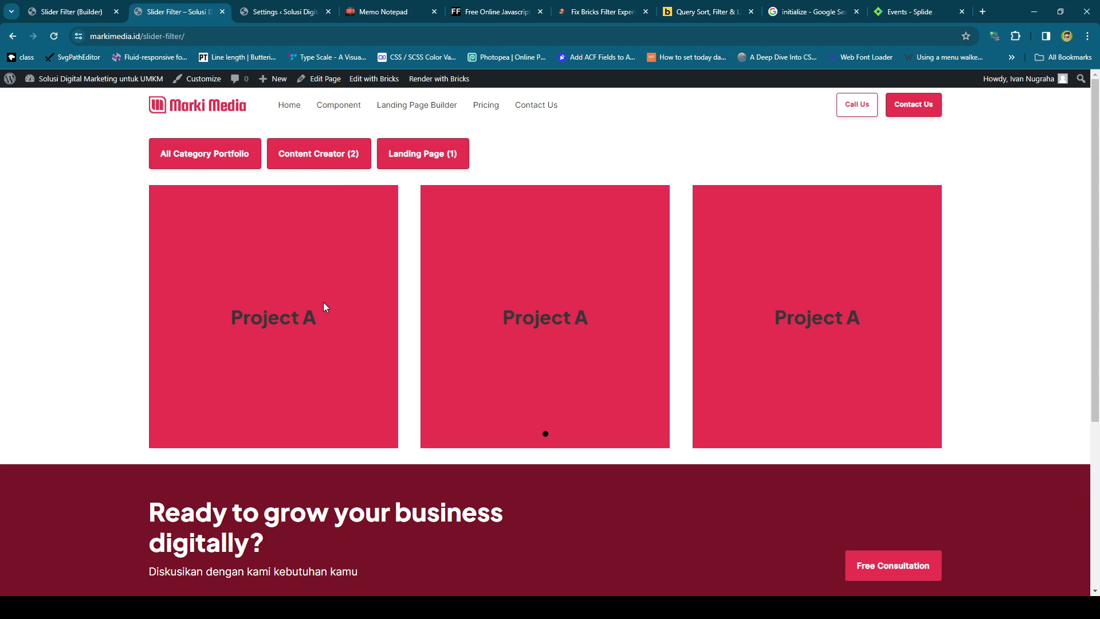
Step: With DevTools open, filter the live slider by Landing Page, Content Creator, then All Categories, showing Projects B, A and C
key(F12)
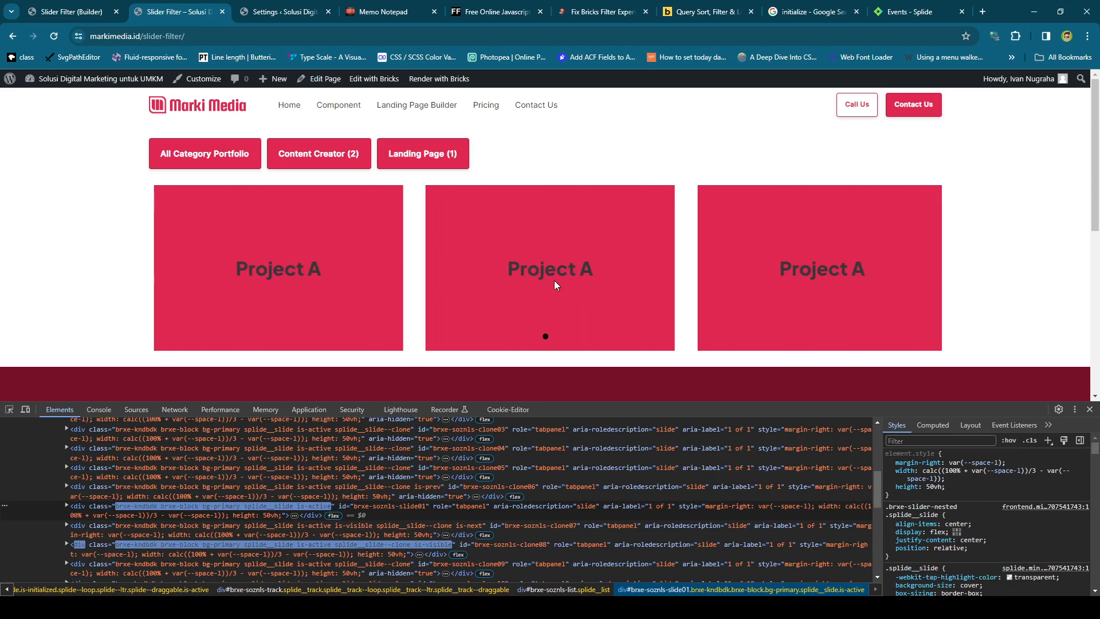
click(423, 154)
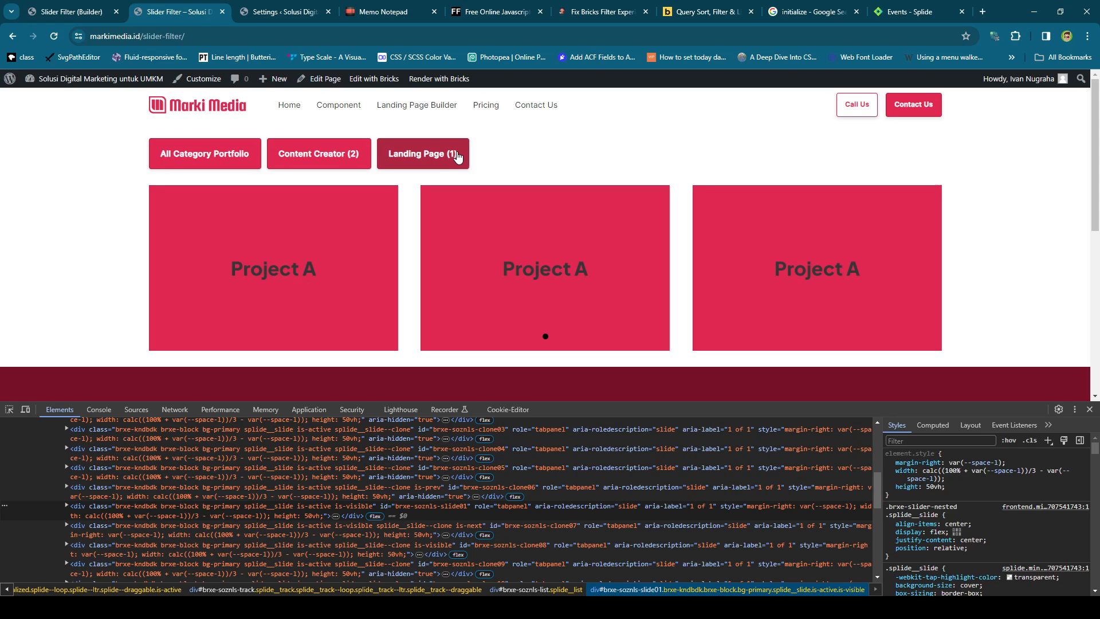
click(317, 154)
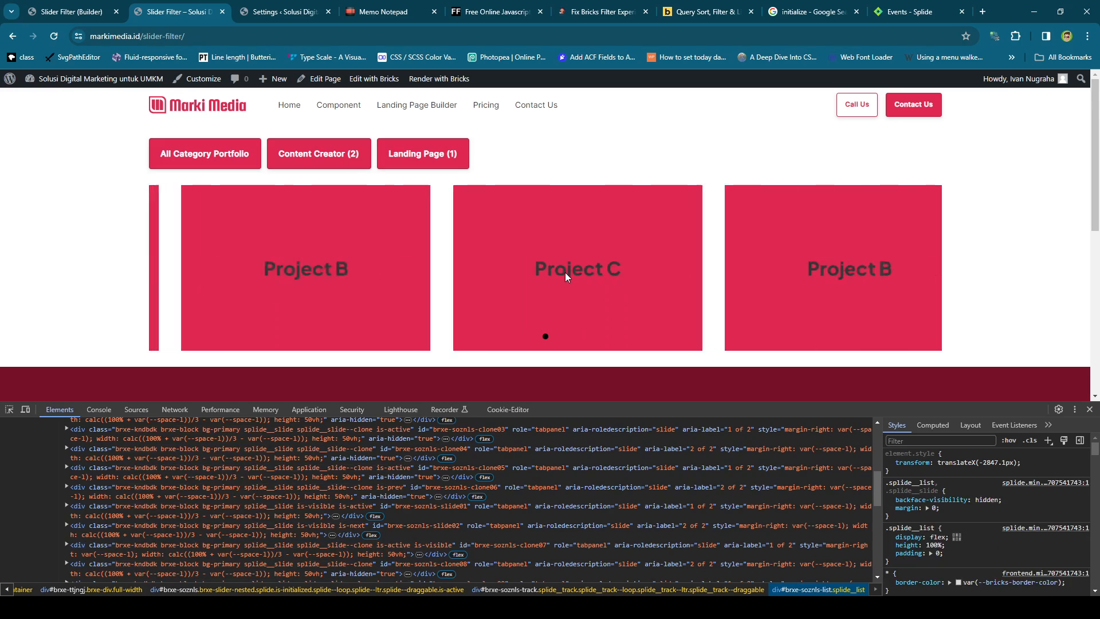
click(204, 152)
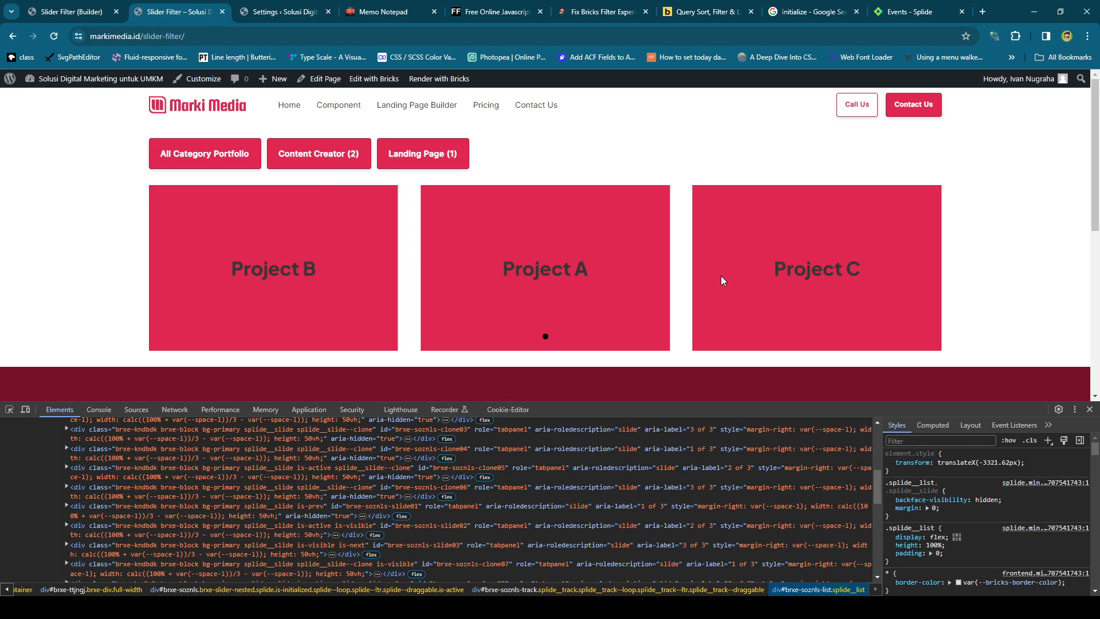
mouse_move(805, 271)
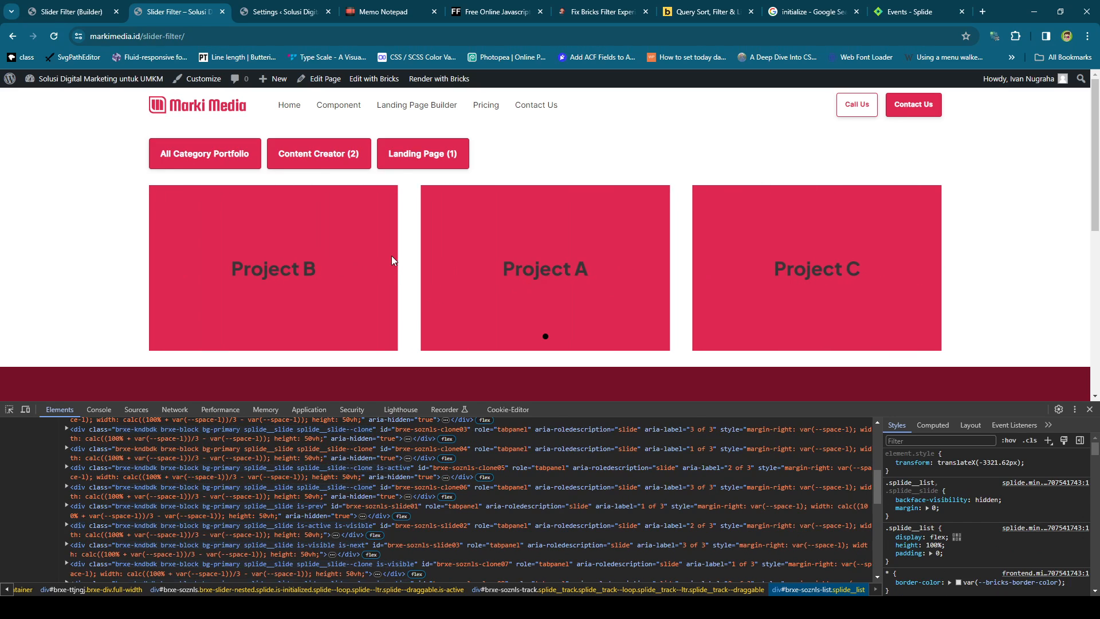
mouse_move(379, 245)
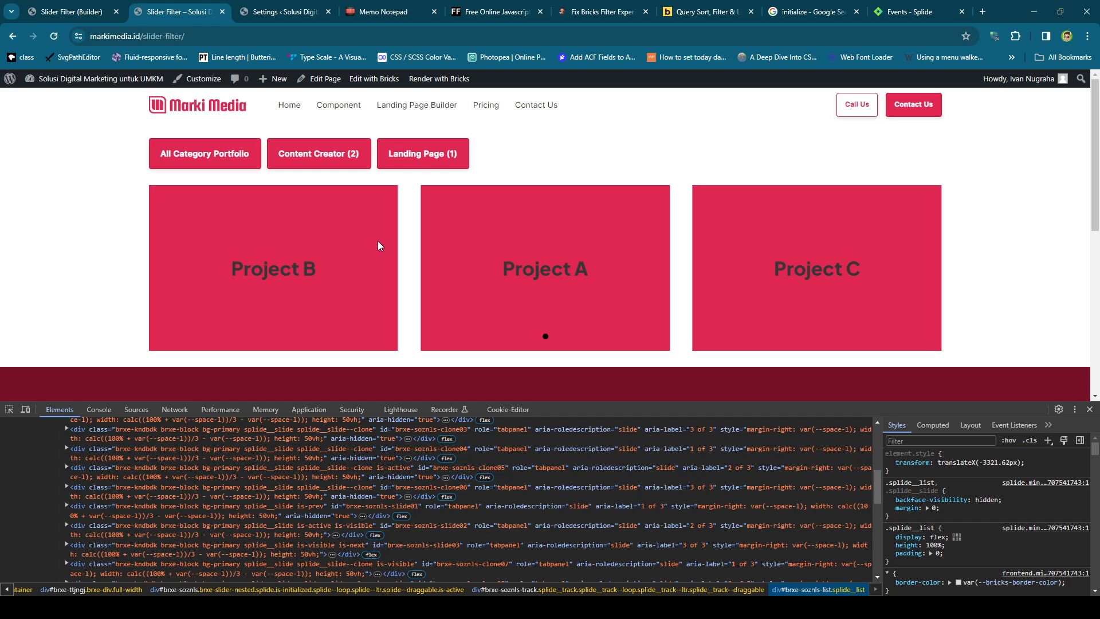
mouse_move(443, 197)
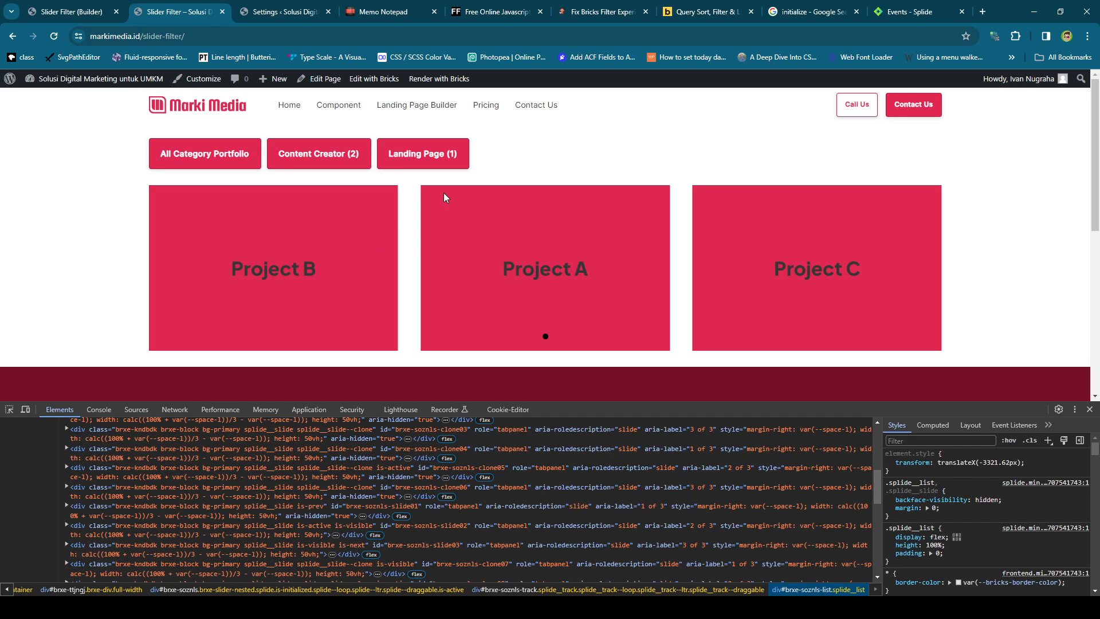
click(701, 12)
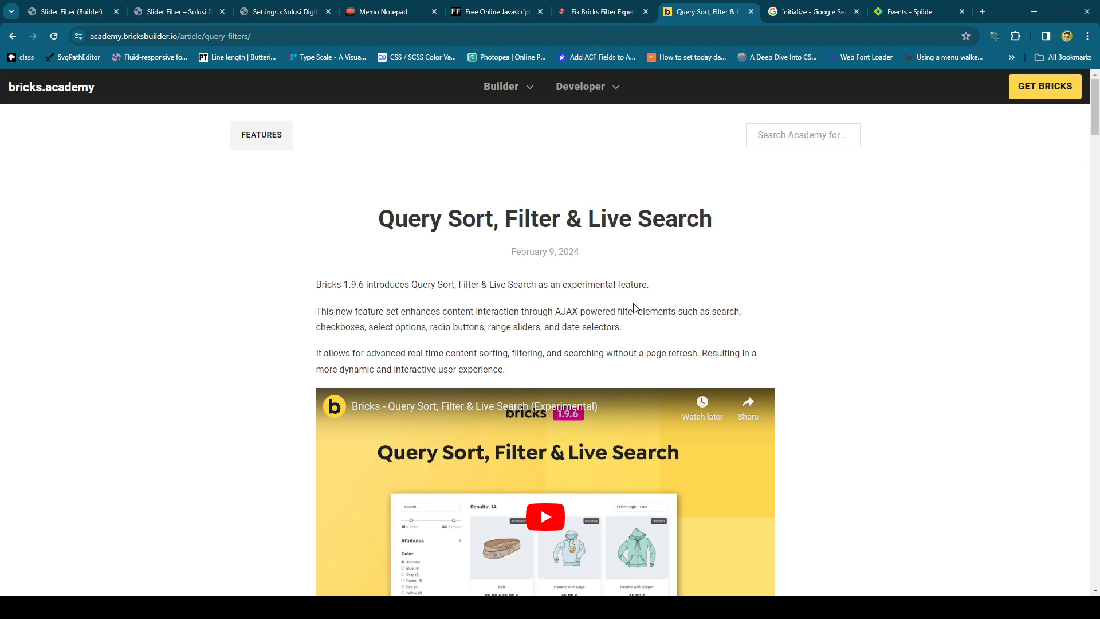
mouse_move(732, 121)
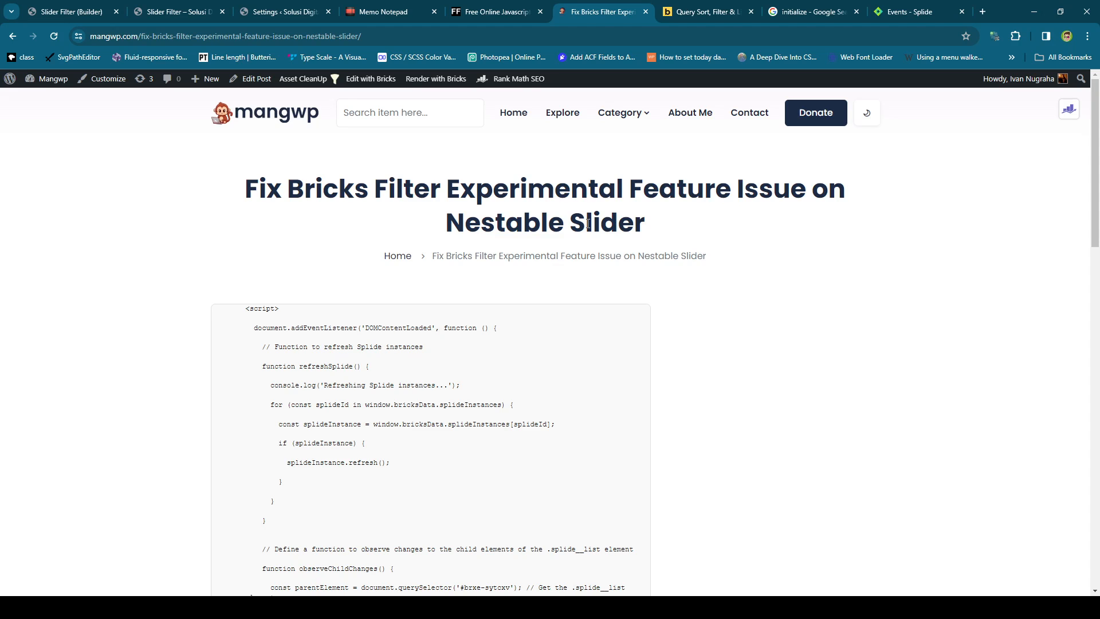
Step: Scroll the mangwp article down to the end of its Splide-refresh script
scroll(down, 3)
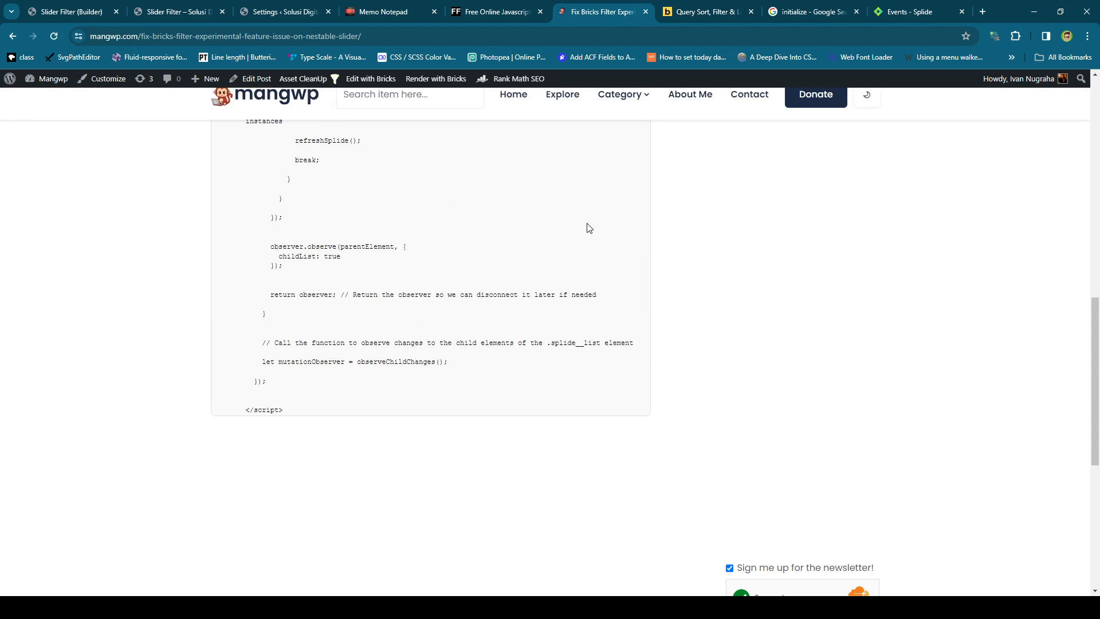
scroll(down, 3)
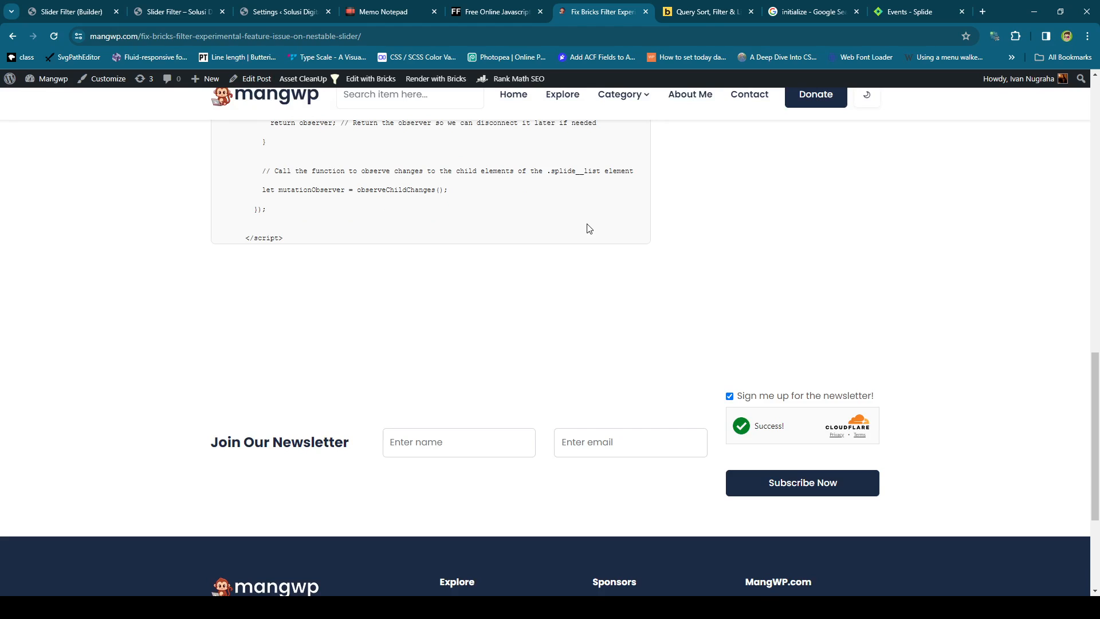